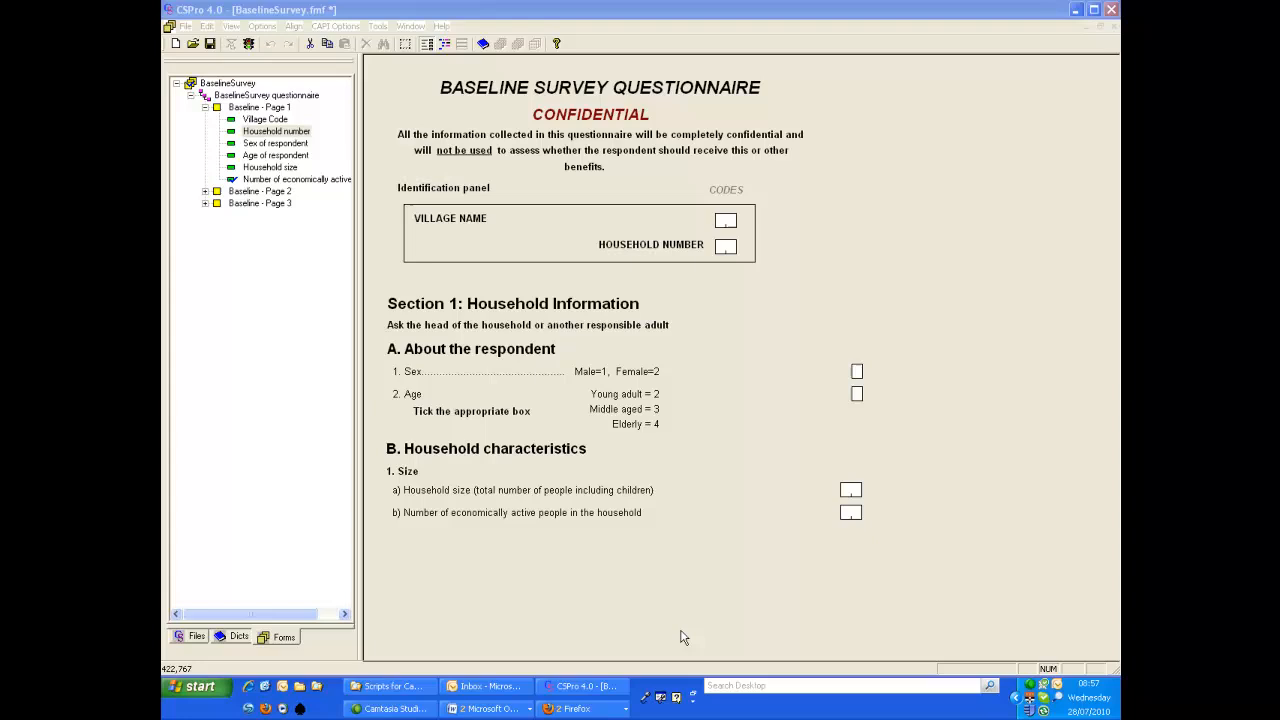
{"action": "mouse_move", "coordinate": [682, 605]}
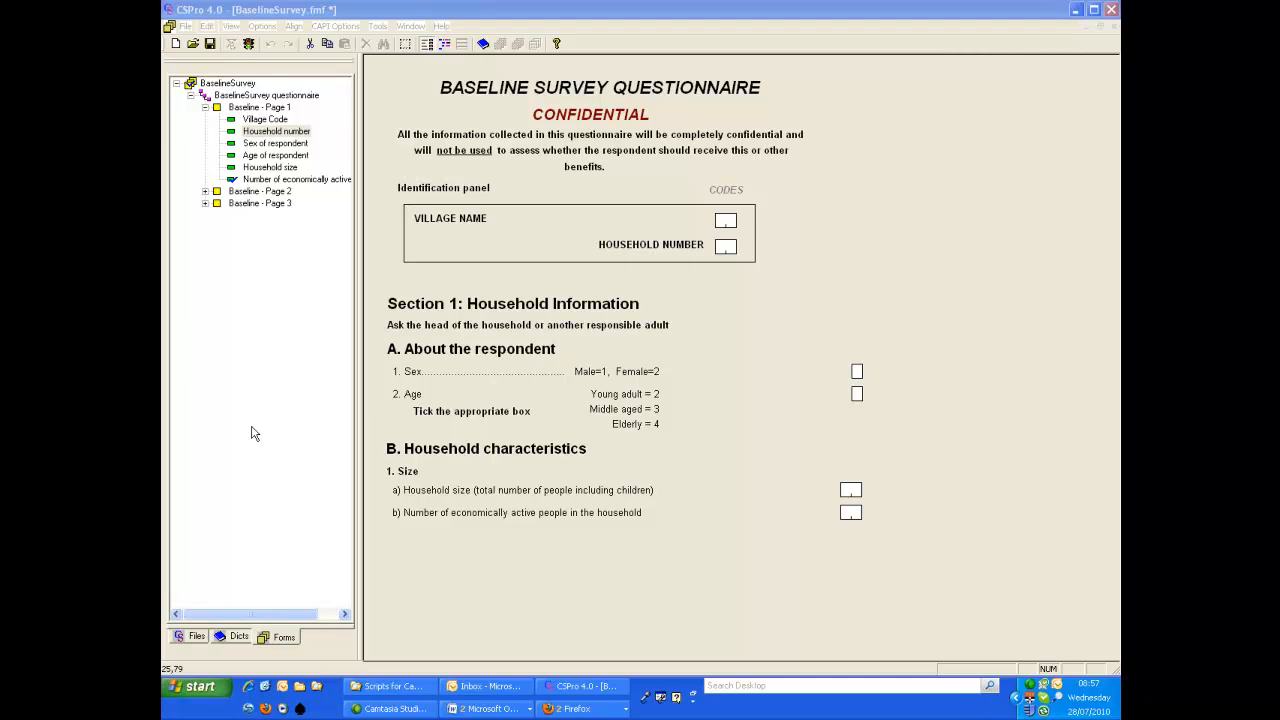
{"action": "mouse_move", "coordinate": [253, 424]}
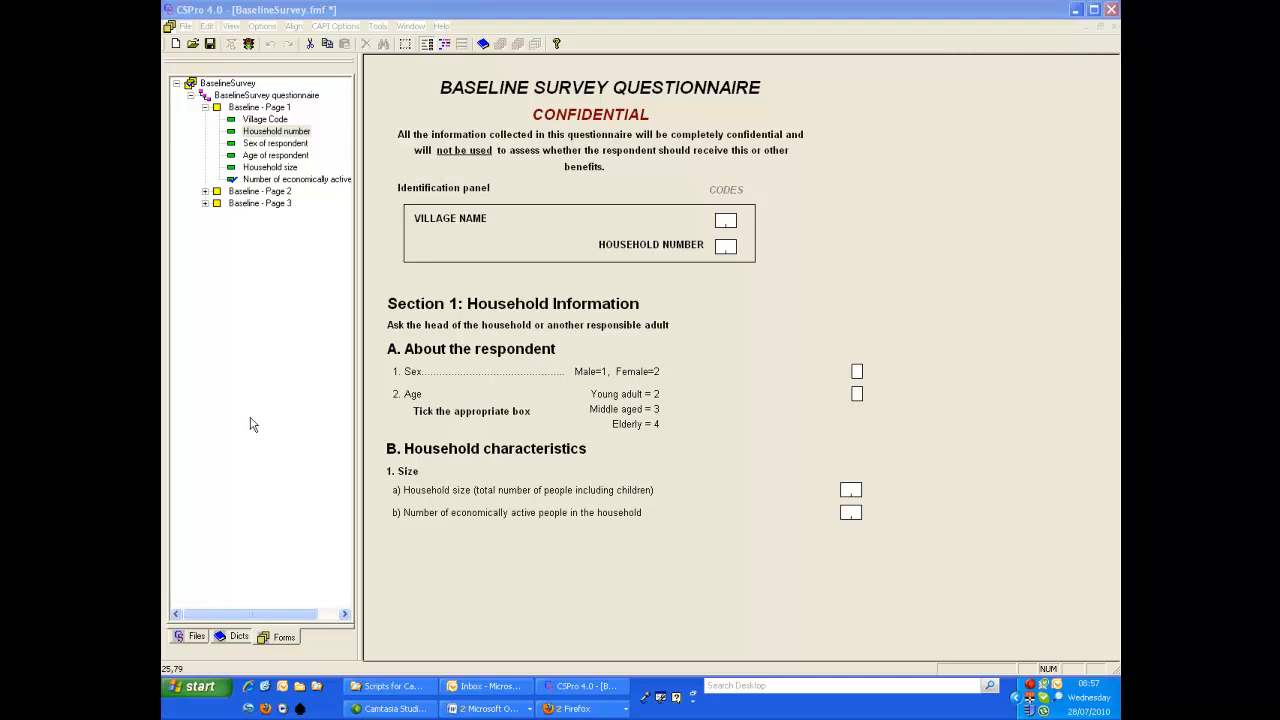
{"action": "mouse_move", "coordinate": [259, 404]}
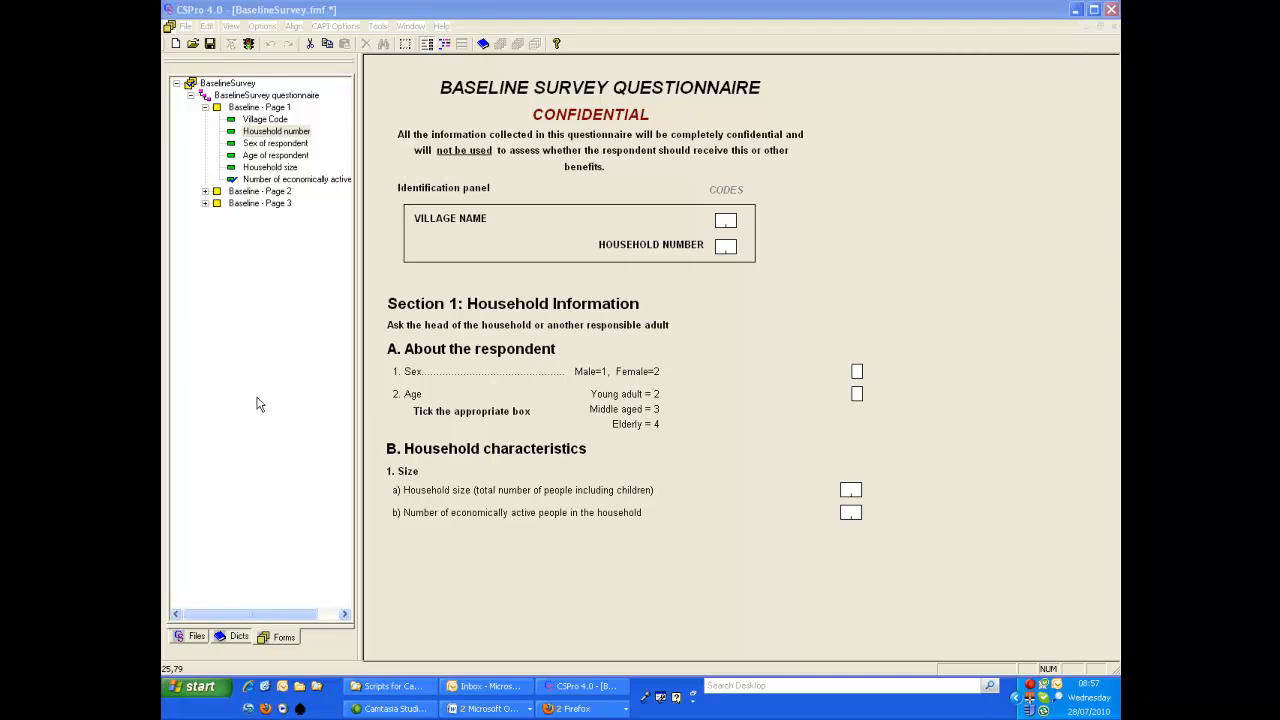
{"action": "mouse_move", "coordinate": [267, 392]}
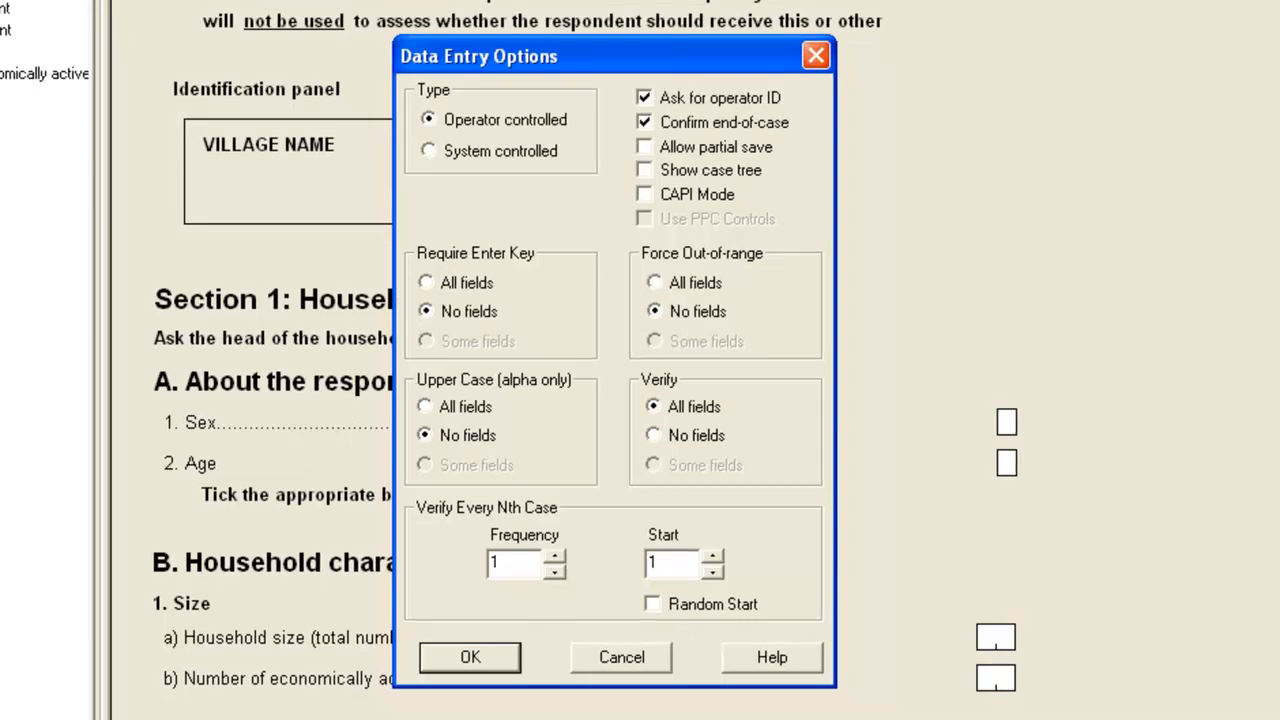
{"action": "mouse_move", "coordinate": [645, 195]}
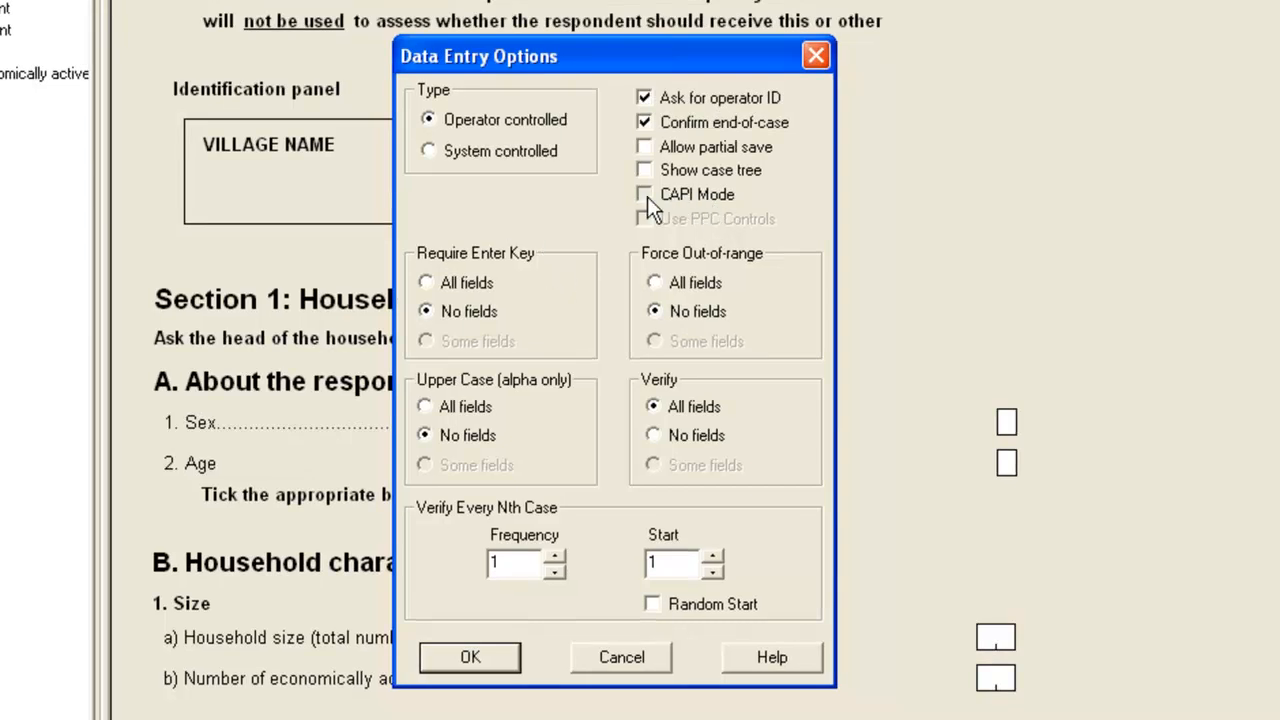
Tick CAPI Mode and Use PPC Controls in the data entry options
{"action": "left_click", "coordinate": [644, 194]}
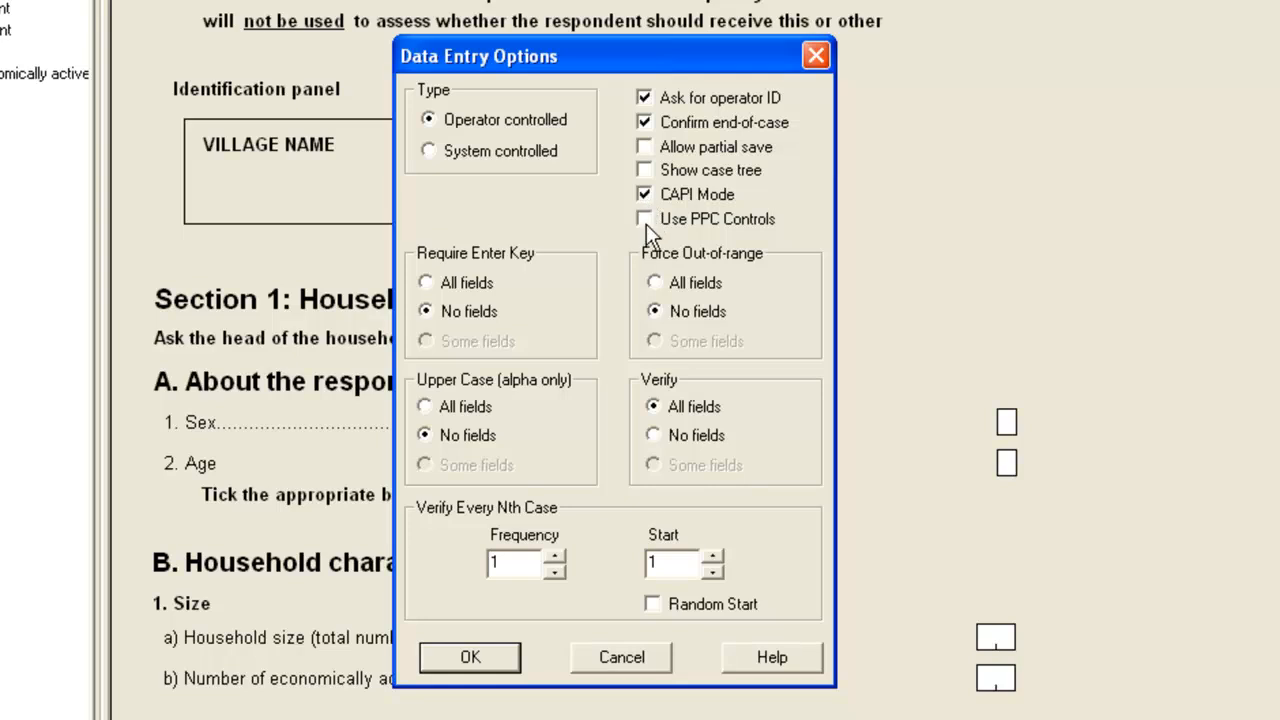
{"action": "left_click", "coordinate": [644, 219]}
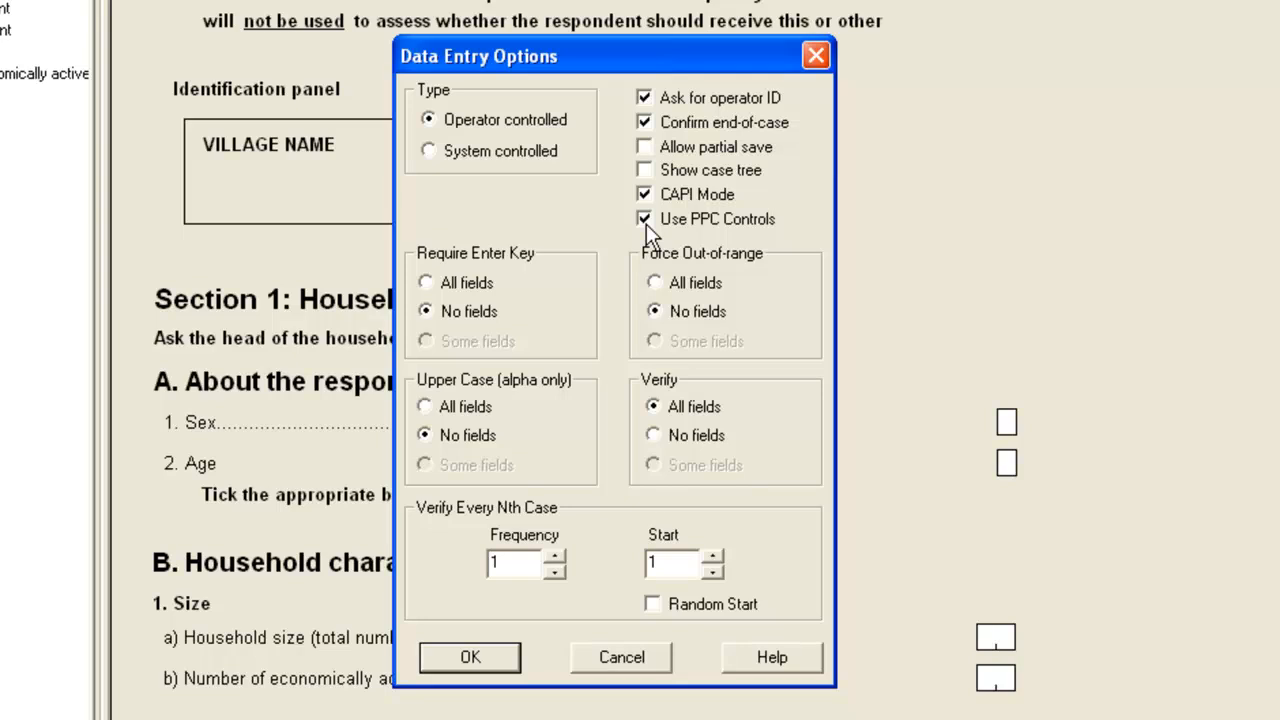
{"action": "mouse_move", "coordinate": [693, 230]}
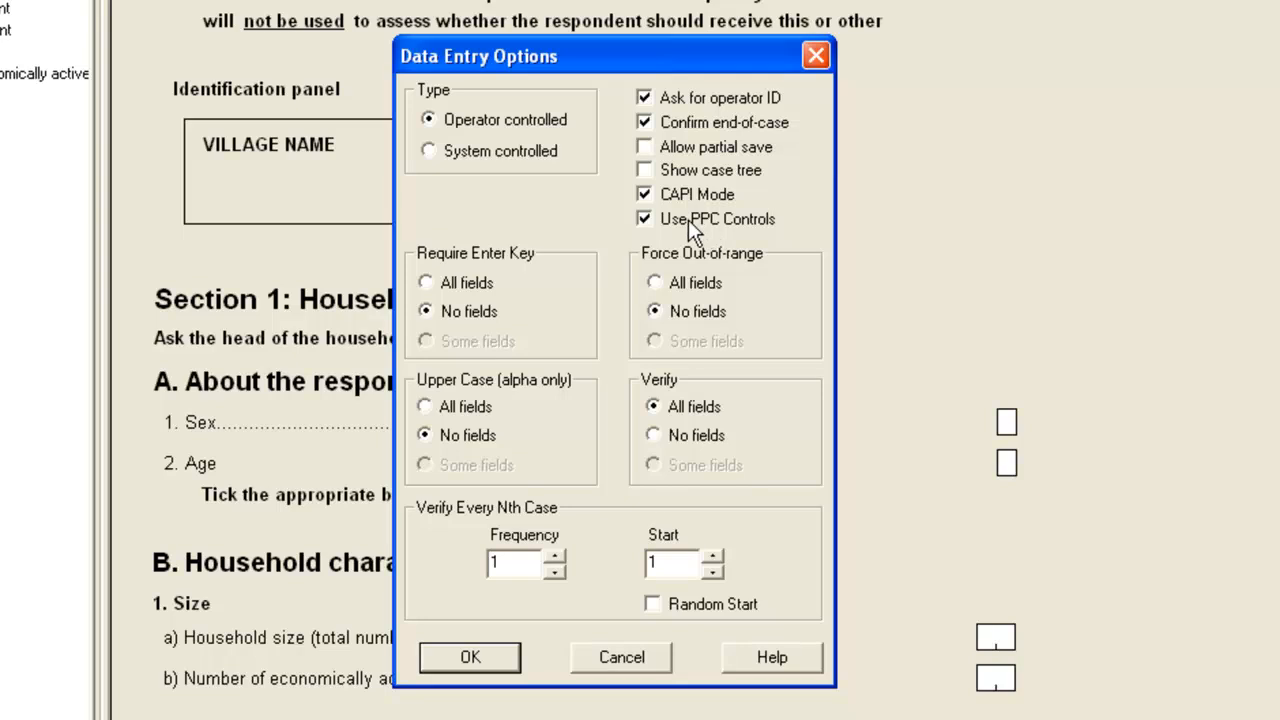
{"action": "mouse_move", "coordinate": [700, 230]}
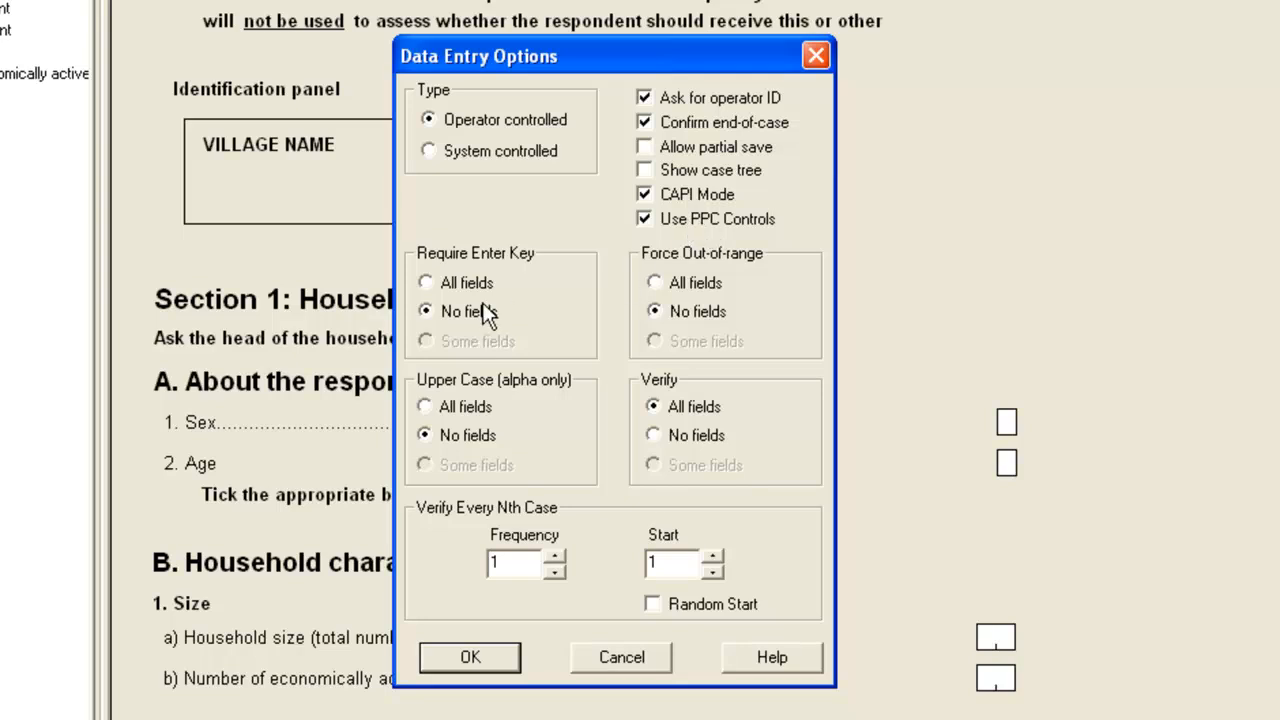
{"action": "mouse_move", "coordinate": [469, 652]}
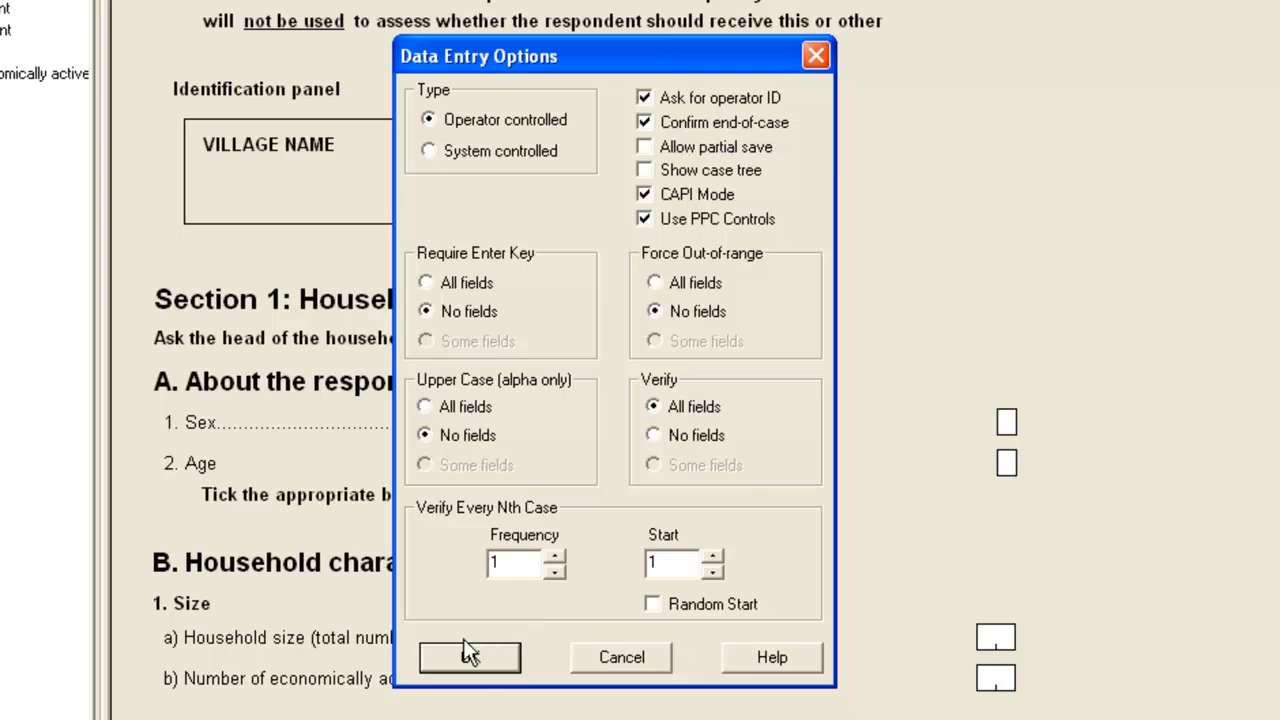
{"action": "mouse_move", "coordinate": [458, 665]}
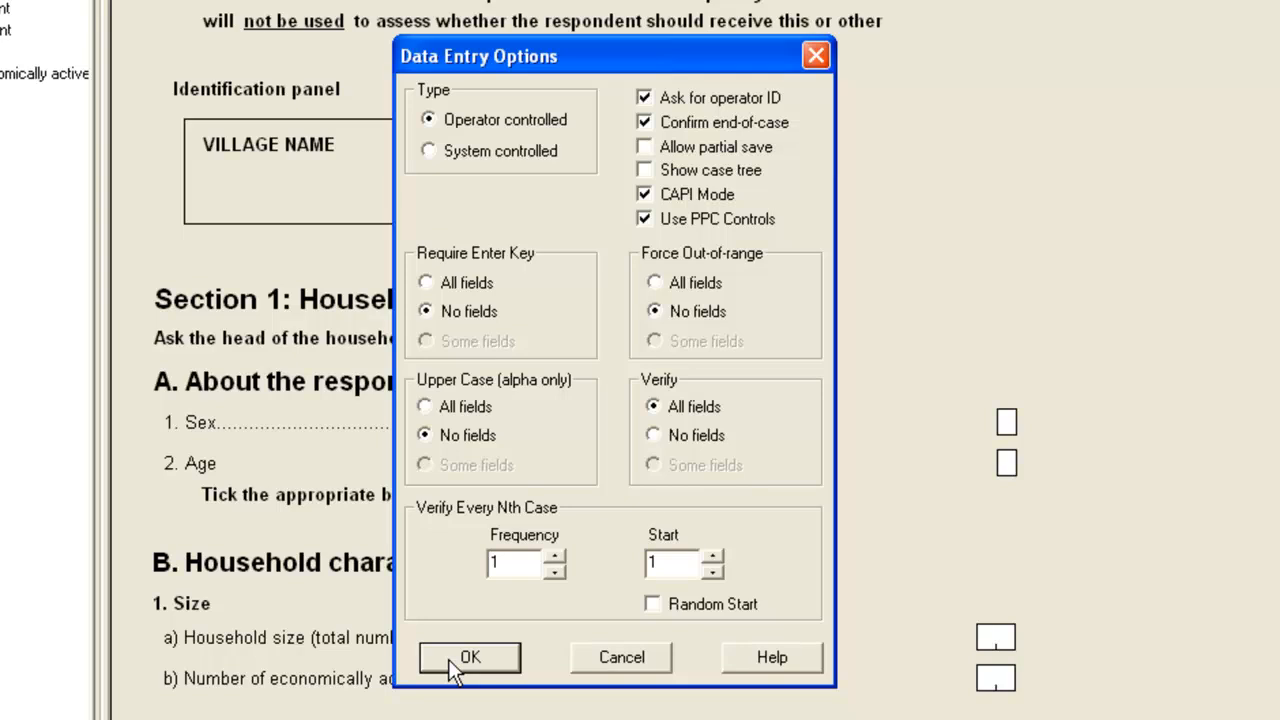
{"action": "mouse_move", "coordinate": [487, 680]}
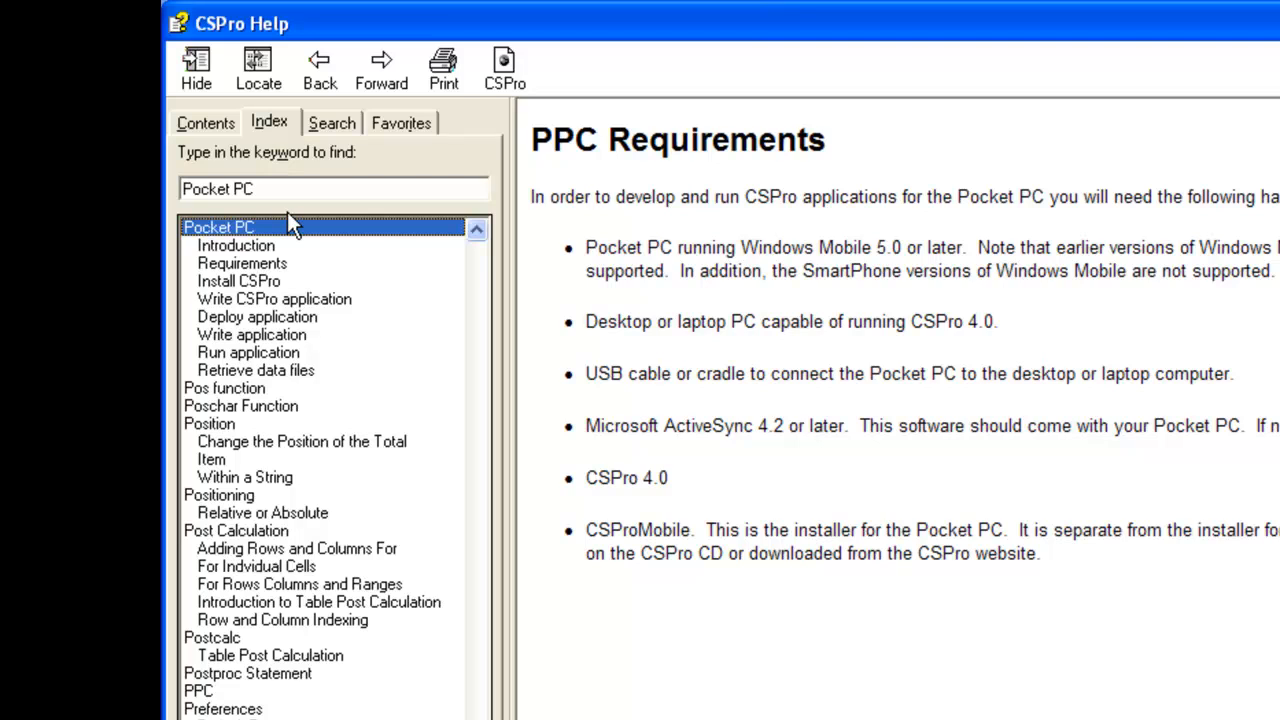
{"action": "mouse_move", "coordinate": [270, 268]}
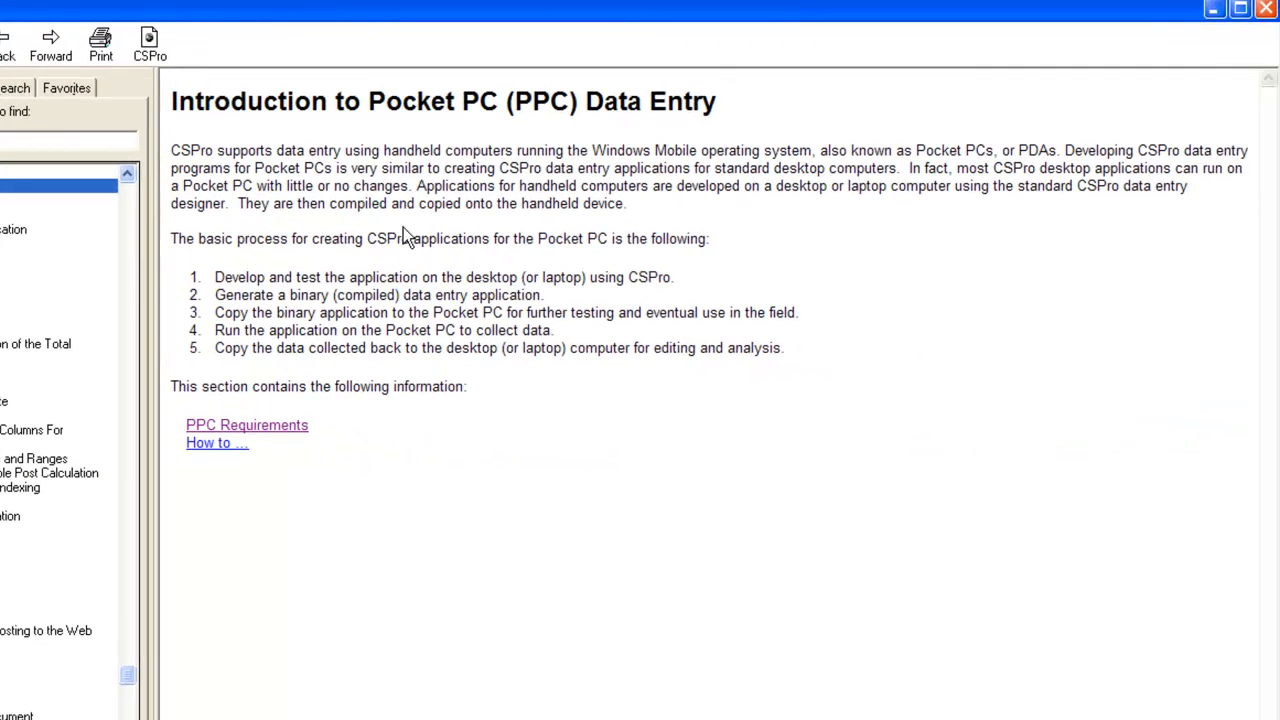
{"action": "mouse_move", "coordinate": [447, 455]}
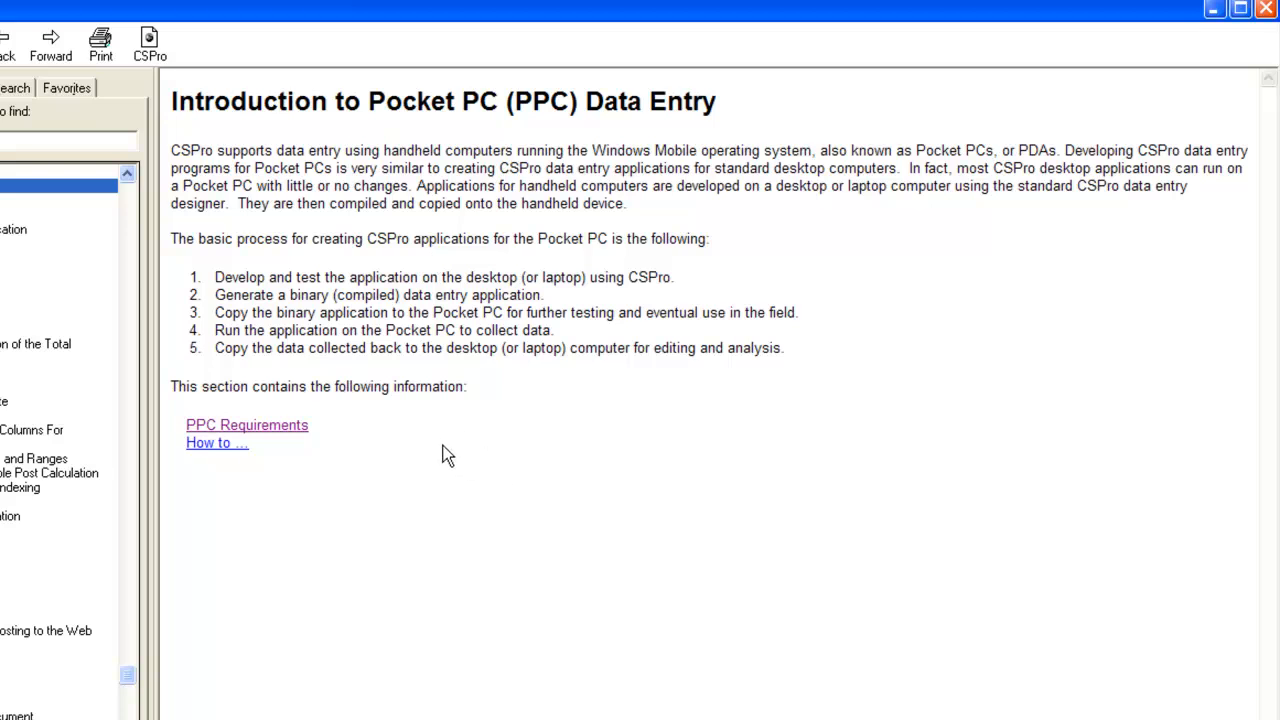
{"action": "mouse_move", "coordinate": [225, 472]}
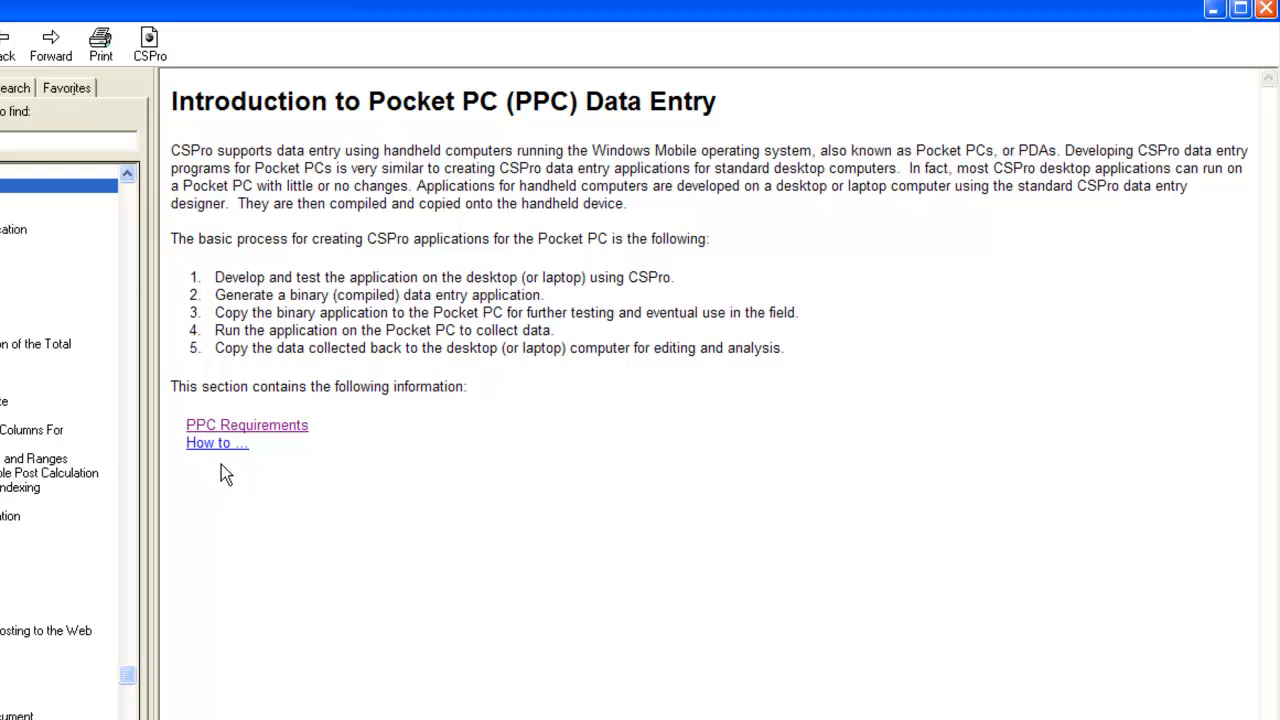
{"action": "mouse_move", "coordinate": [217, 455]}
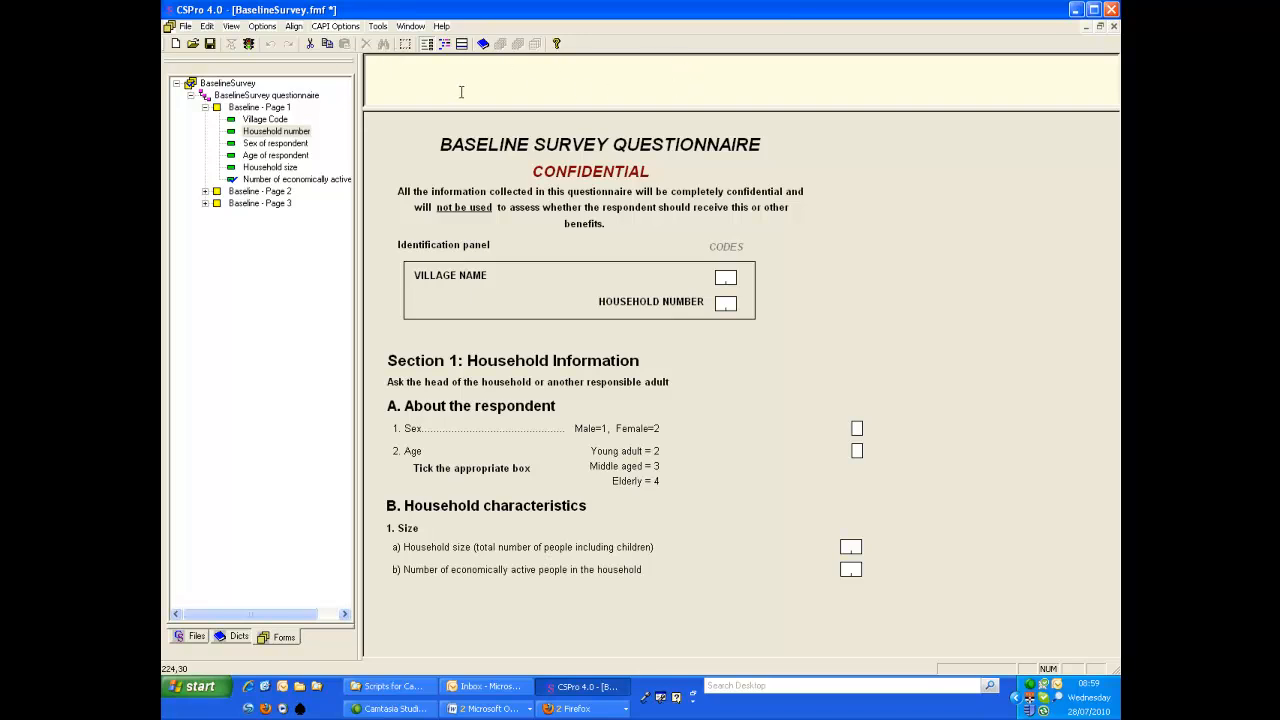
{"action": "mouse_move", "coordinate": [531, 84]}
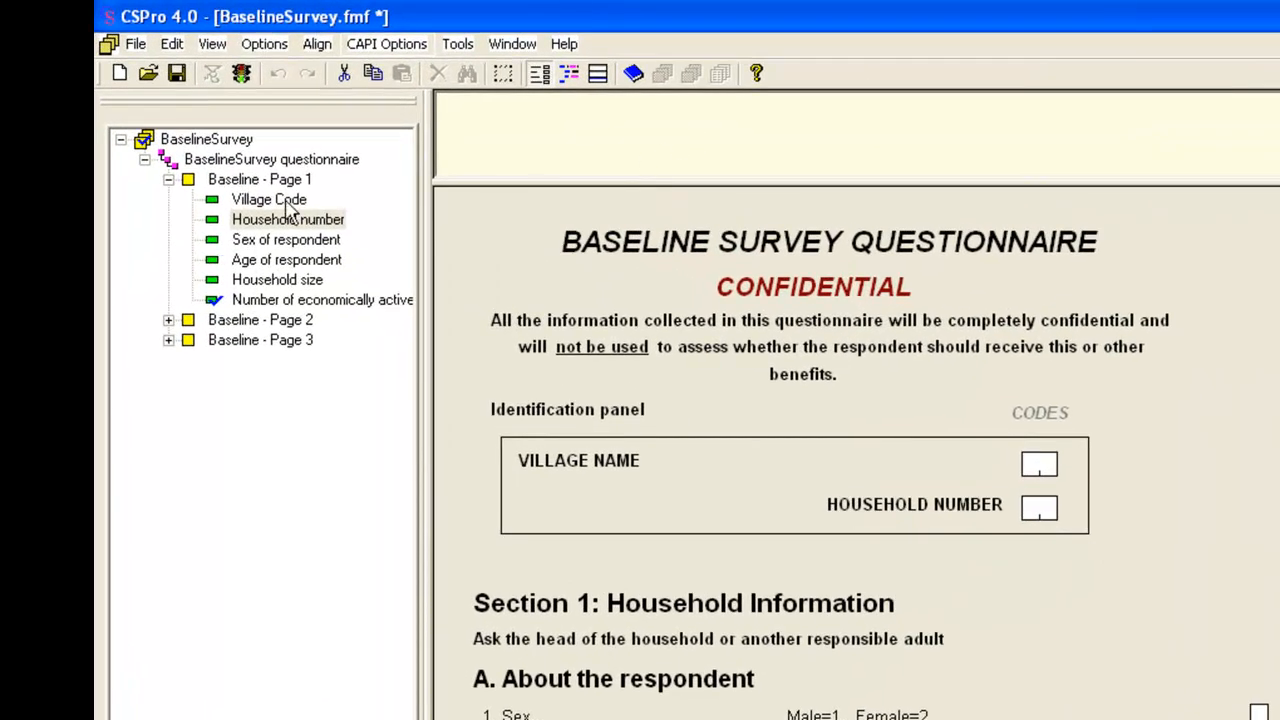
Select the Village Code item and switch to the CAPI Questions view
{"action": "left_click", "coordinate": [268, 199]}
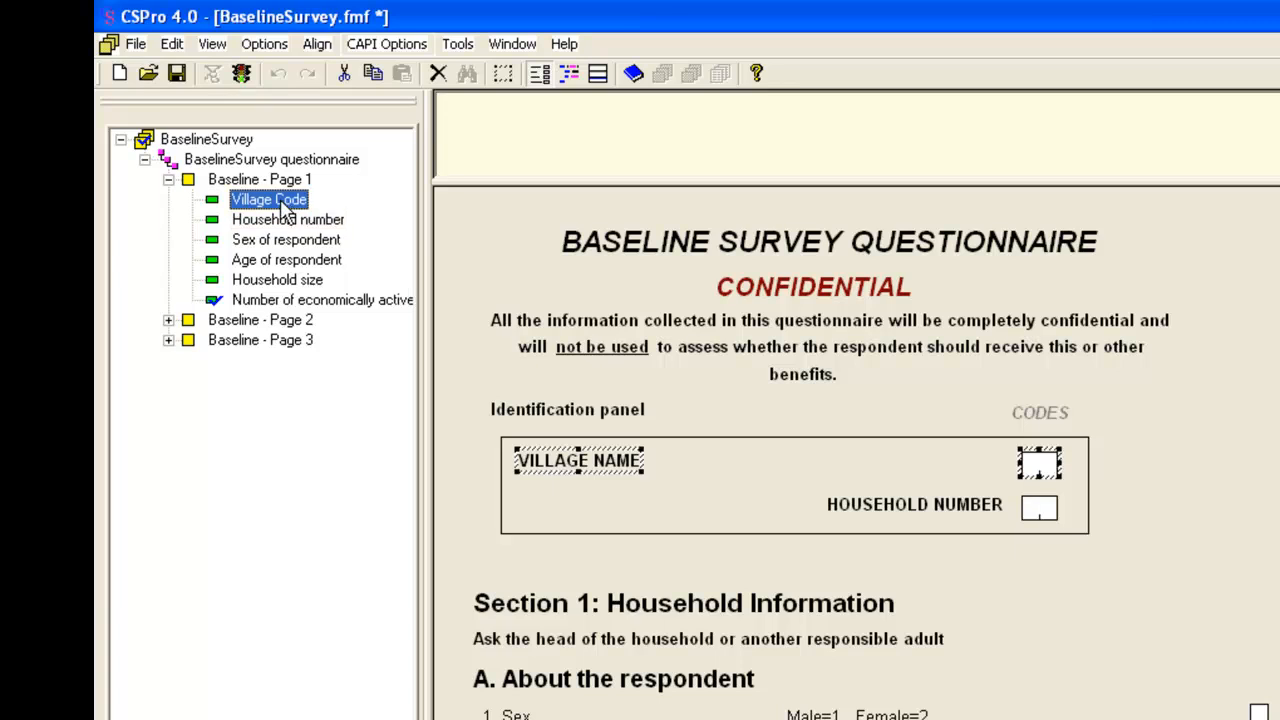
{"action": "mouse_move", "coordinate": [243, 285]}
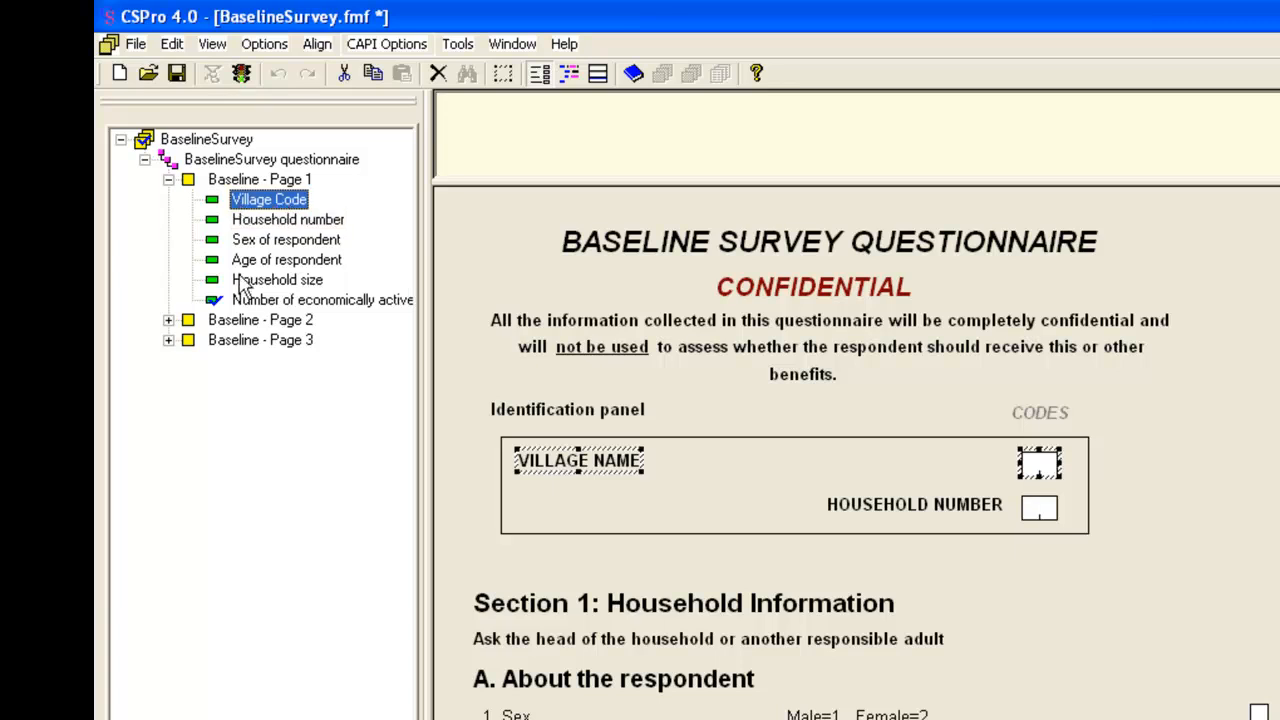
{"action": "mouse_move", "coordinate": [598, 95]}
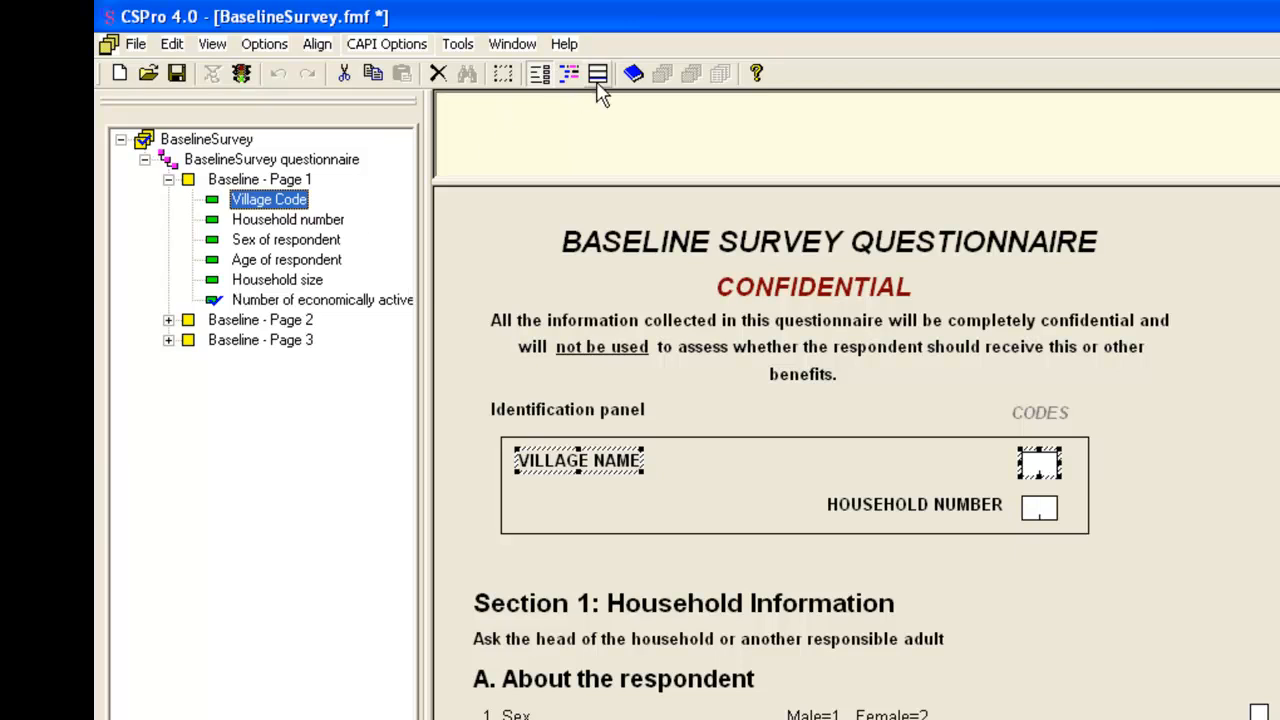
{"action": "left_click", "coordinate": [171, 43]}
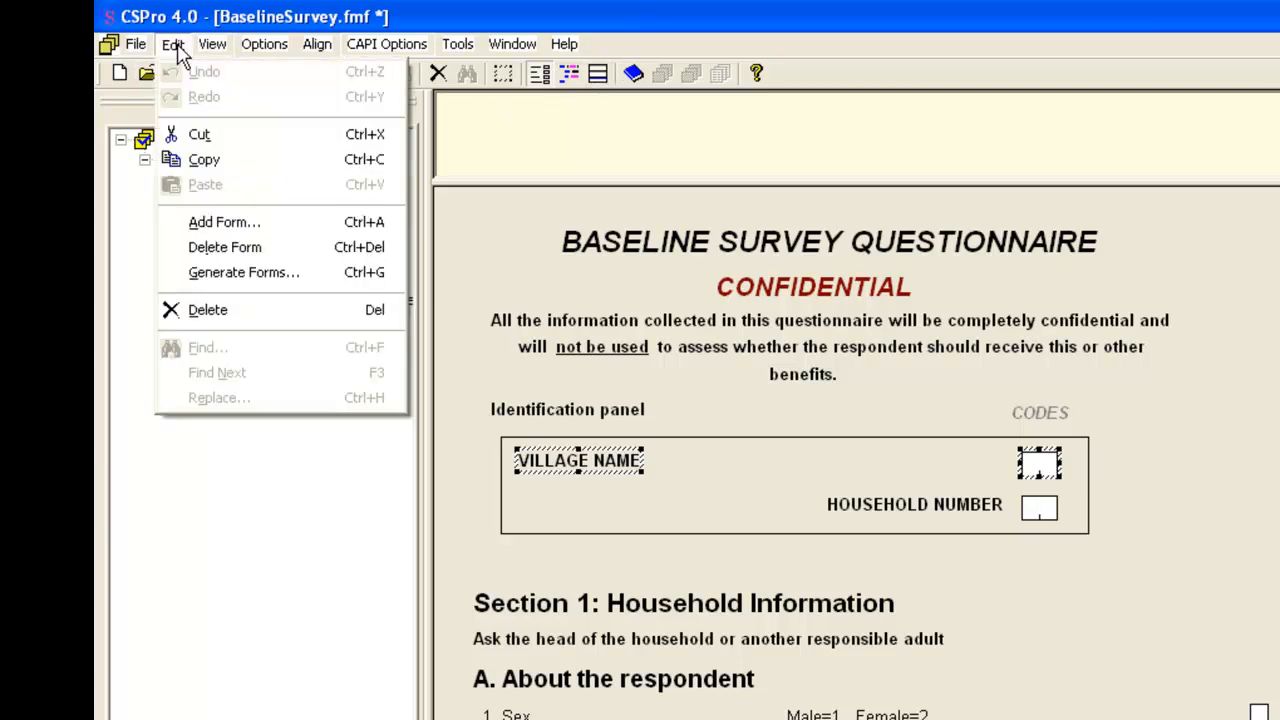
{"action": "left_click", "coordinate": [212, 43]}
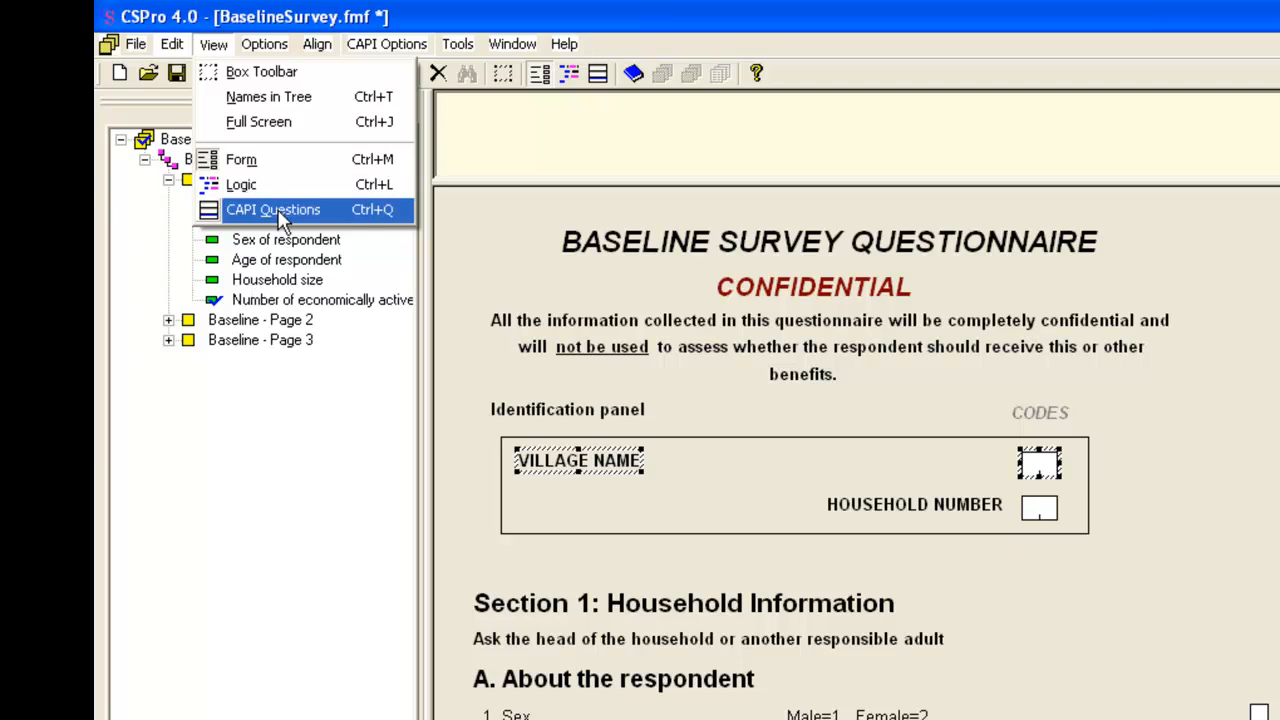
{"action": "left_click", "coordinate": [273, 210]}
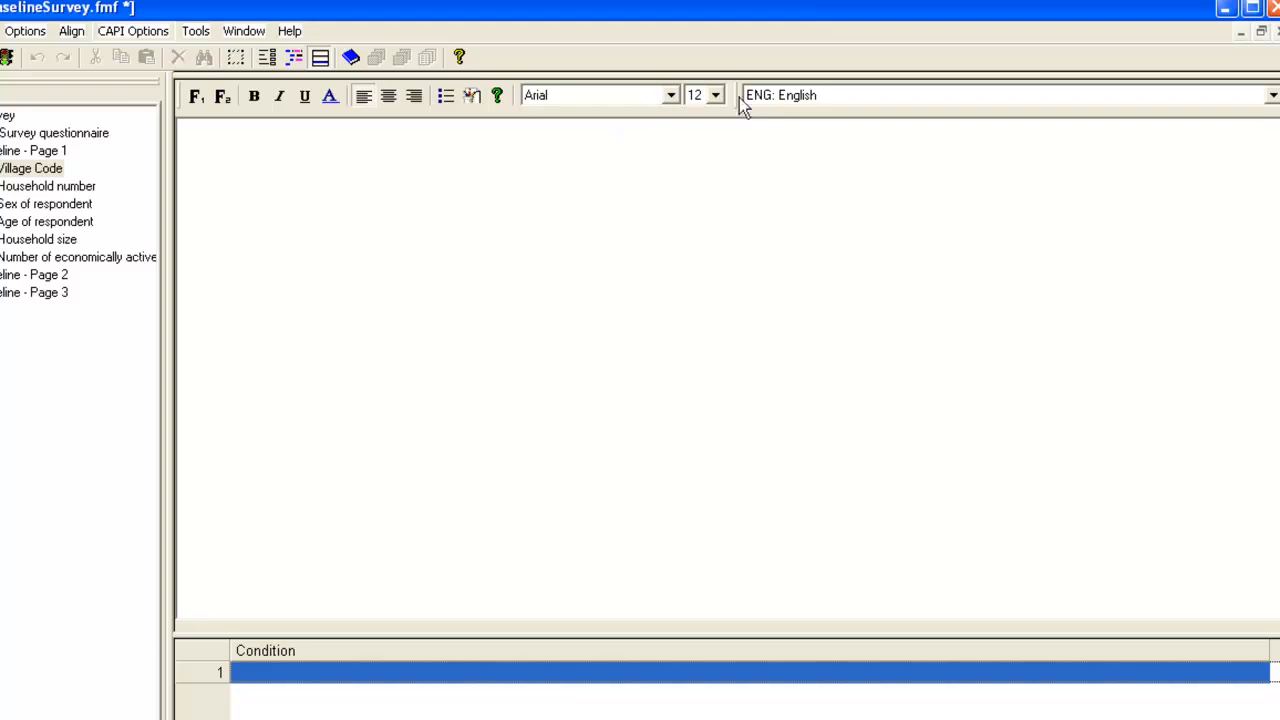
Set the Village Code question text to 10 point, then move to Household number
{"action": "left_click", "coordinate": [718, 95]}
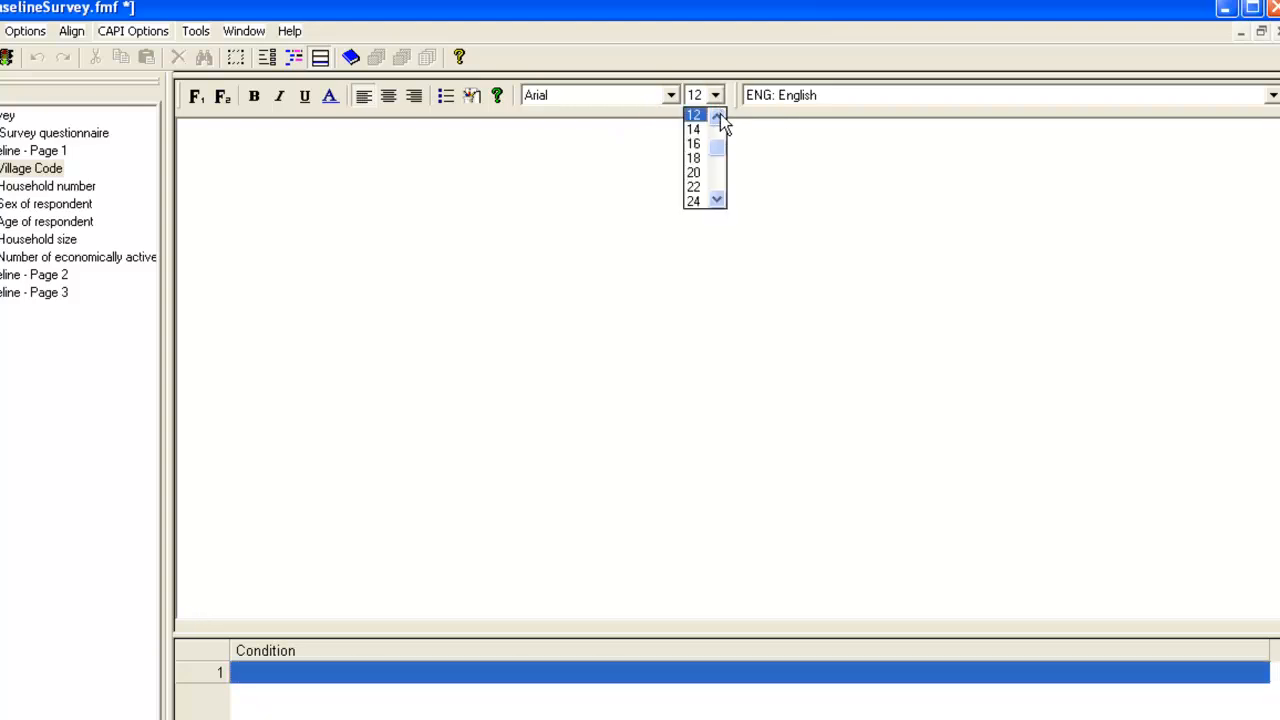
{"action": "left_click", "coordinate": [693, 114]}
{"action": "type", "text": "Village Code"}
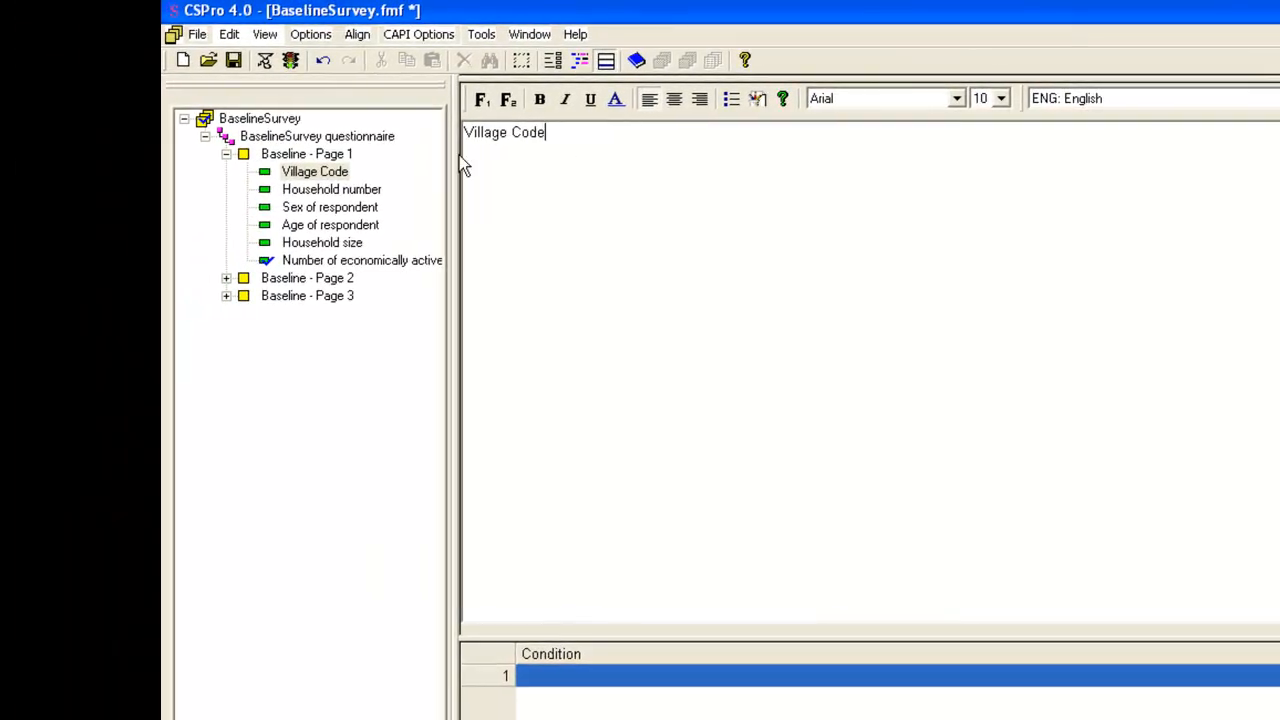
{"action": "left_click", "coordinate": [332, 189]}
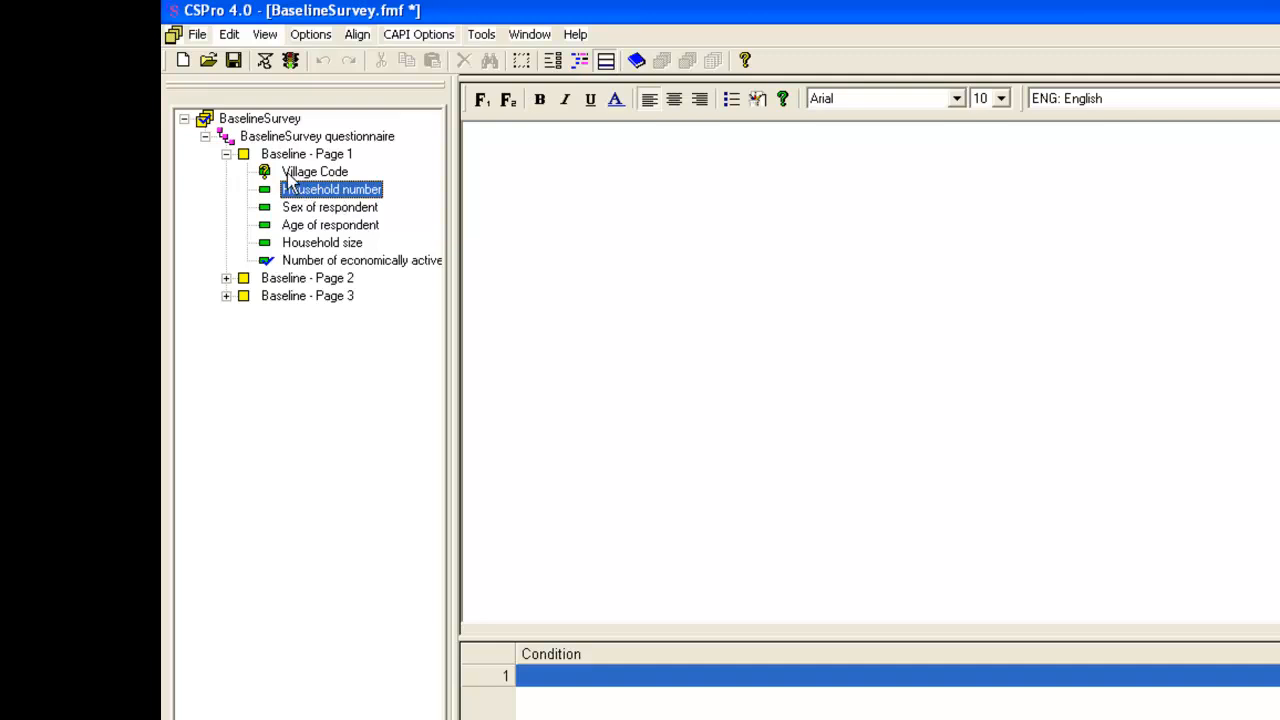
{"action": "mouse_move", "coordinate": [280, 185]}
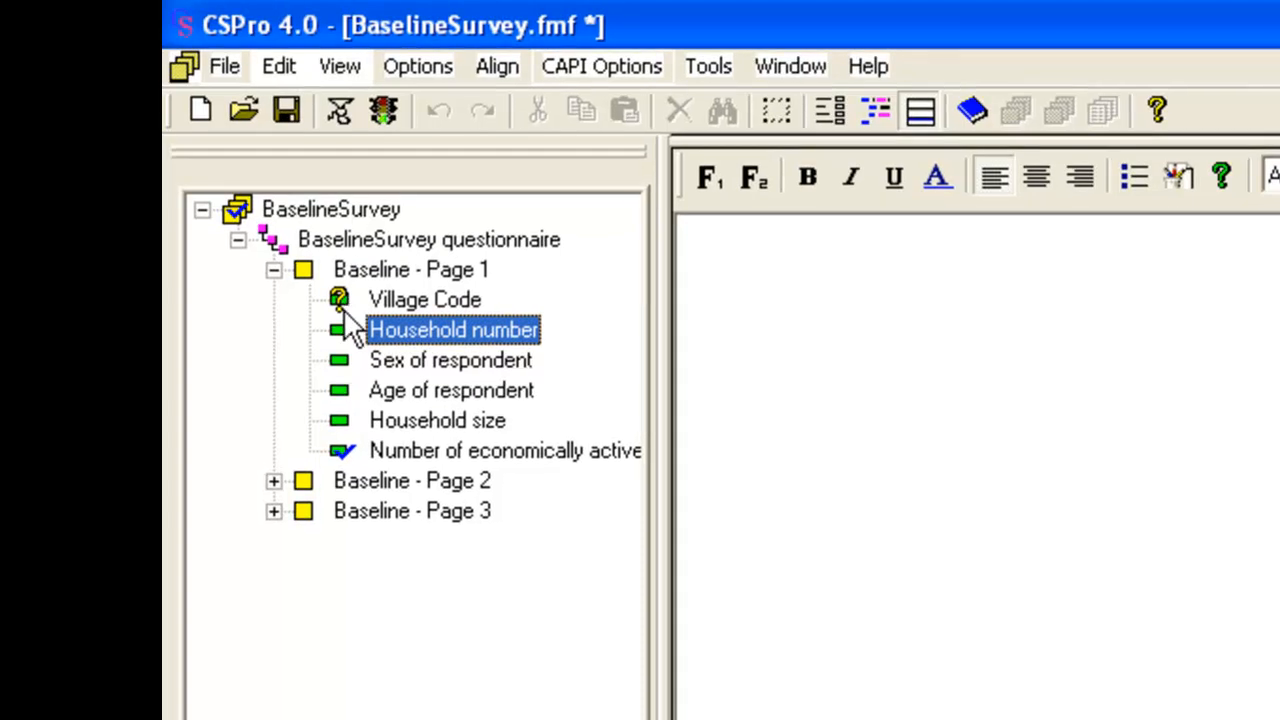
{"action": "mouse_move", "coordinate": [398, 350]}
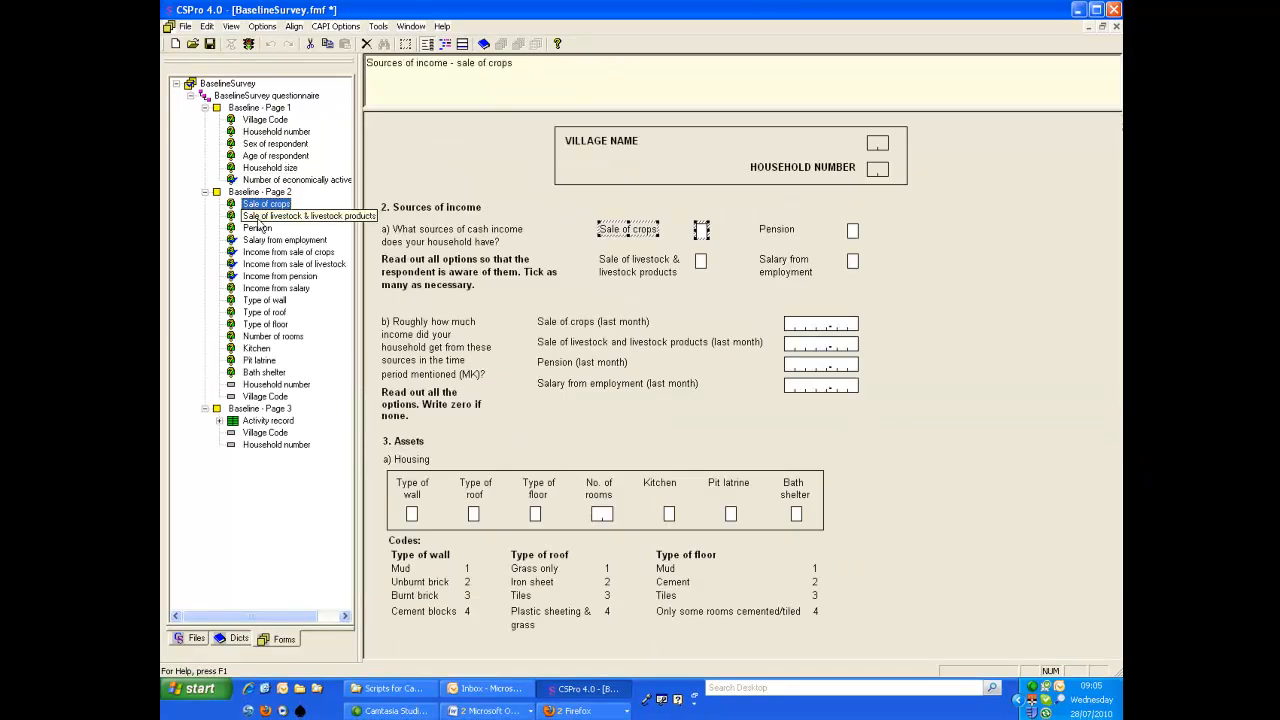
Show question texts for the next income item and Income from sale of livestock
{"action": "left_click", "coordinate": [285, 240]}
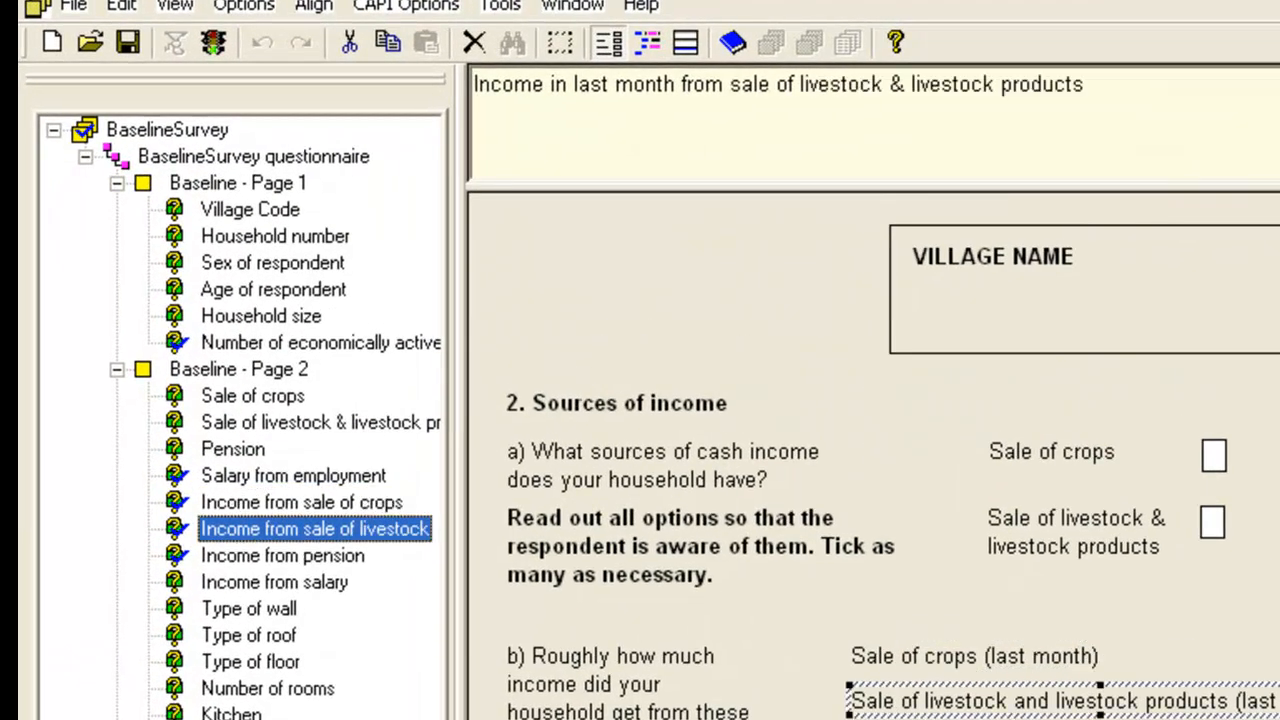
{"action": "left_click", "coordinate": [248, 635]}
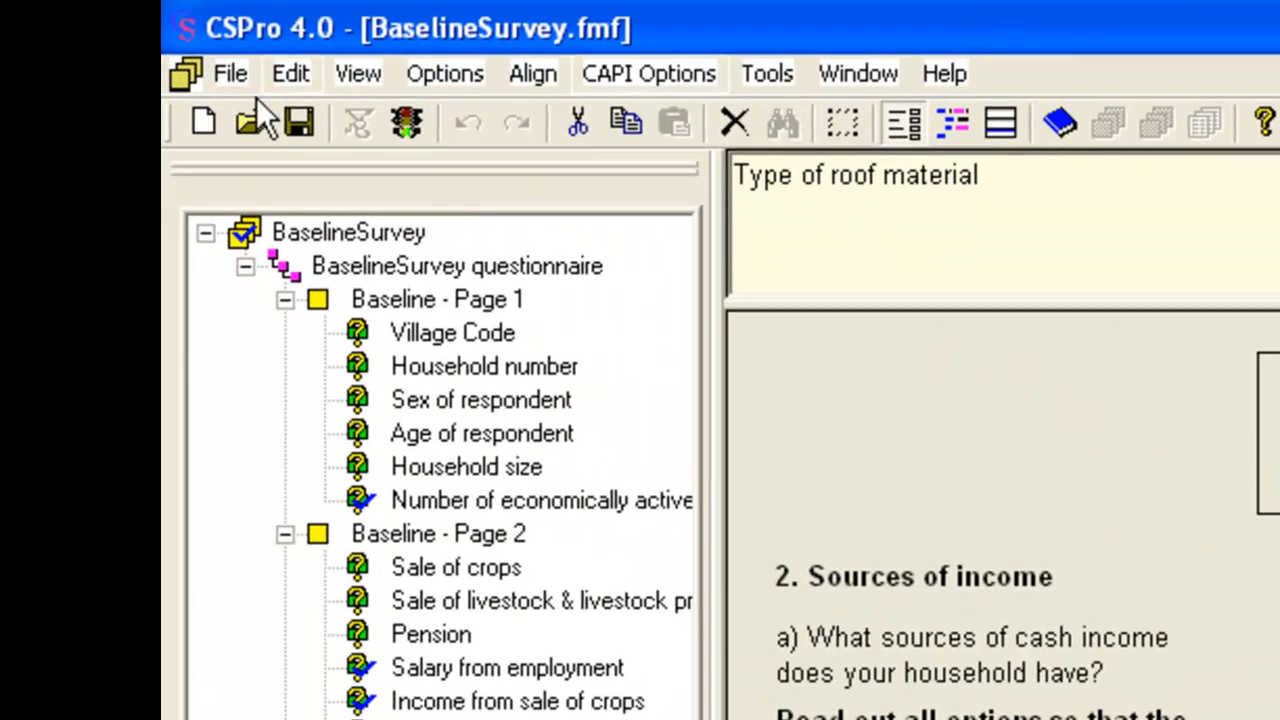
Generate the binary and save it as BaselineSurvey.enc
{"action": "left_click", "coordinate": [231, 73]}
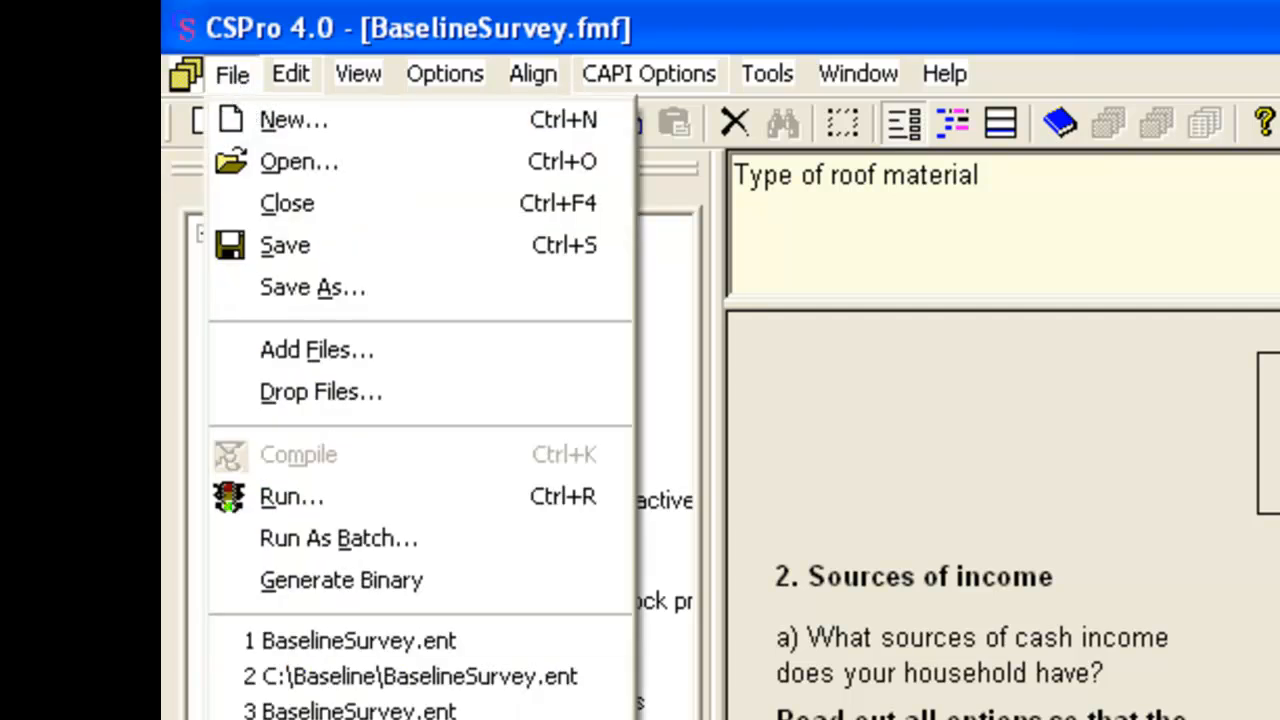
{"action": "left_click", "coordinate": [312, 287]}
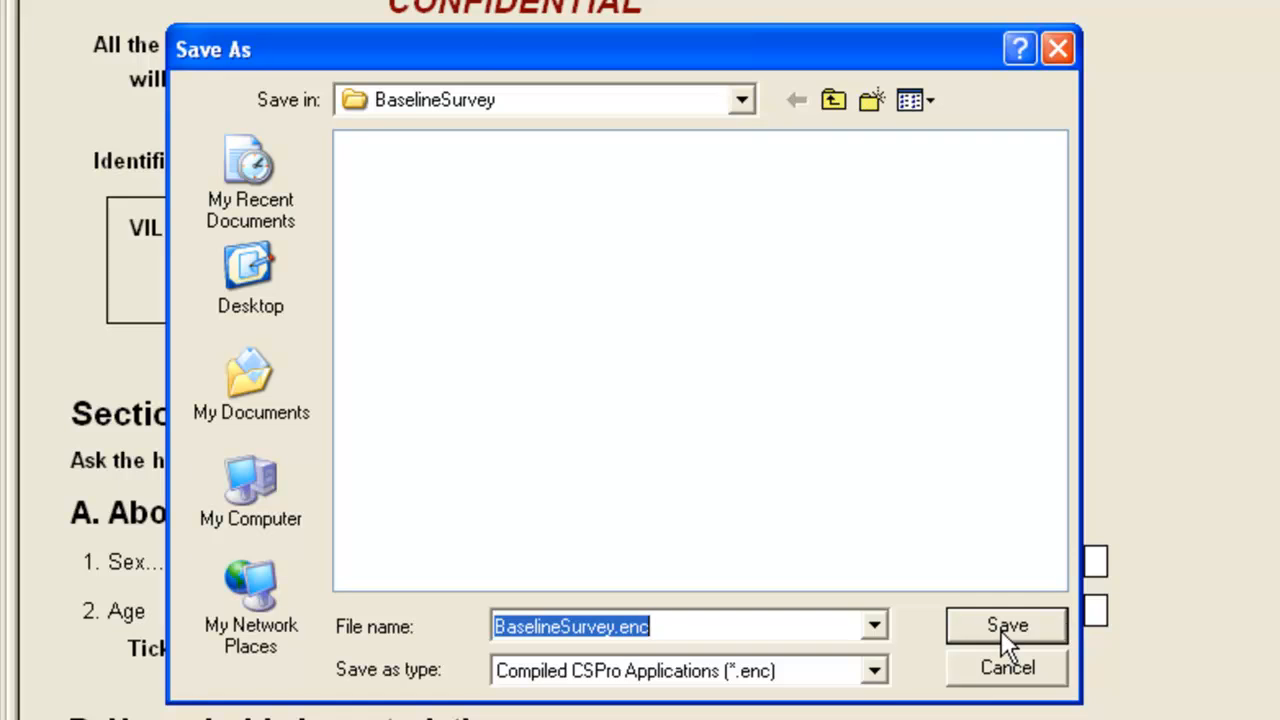
{"action": "left_click", "coordinate": [1006, 625]}
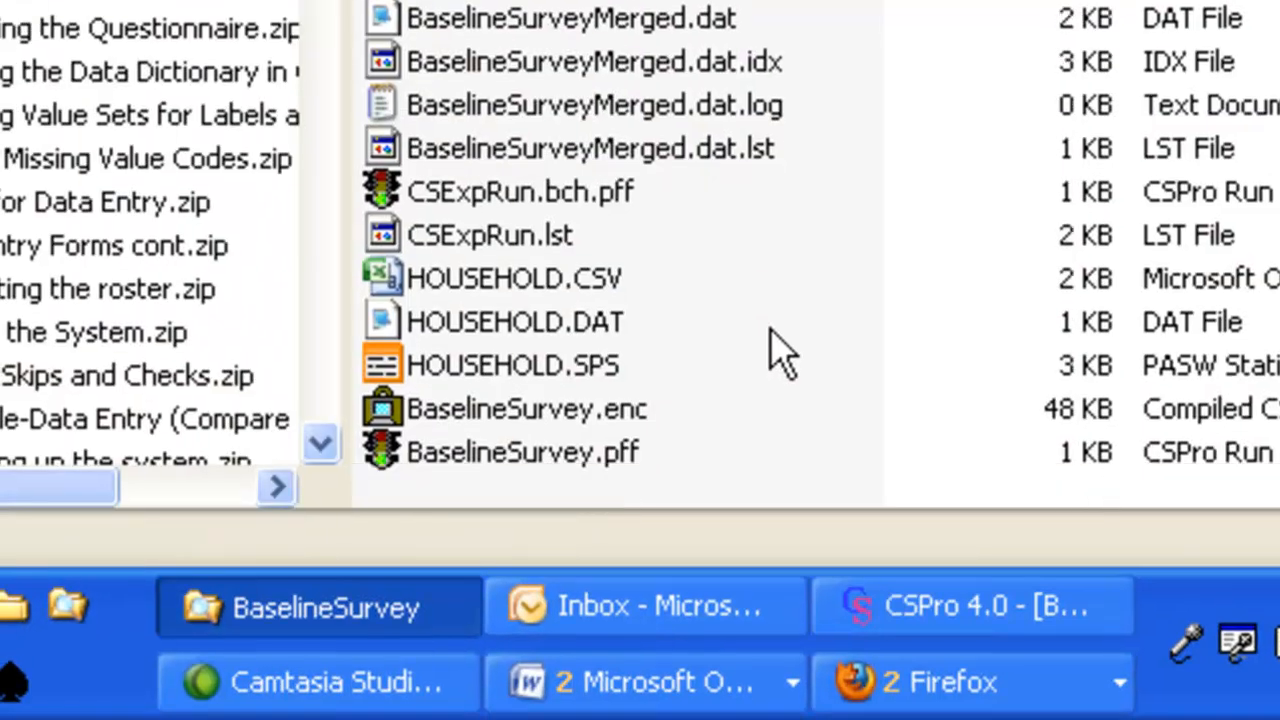
Select BaselineSurvey.enc together with BaselineSurvey.pff in the BaselineSurvey folder
{"action": "left_click", "coordinate": [527, 408]}
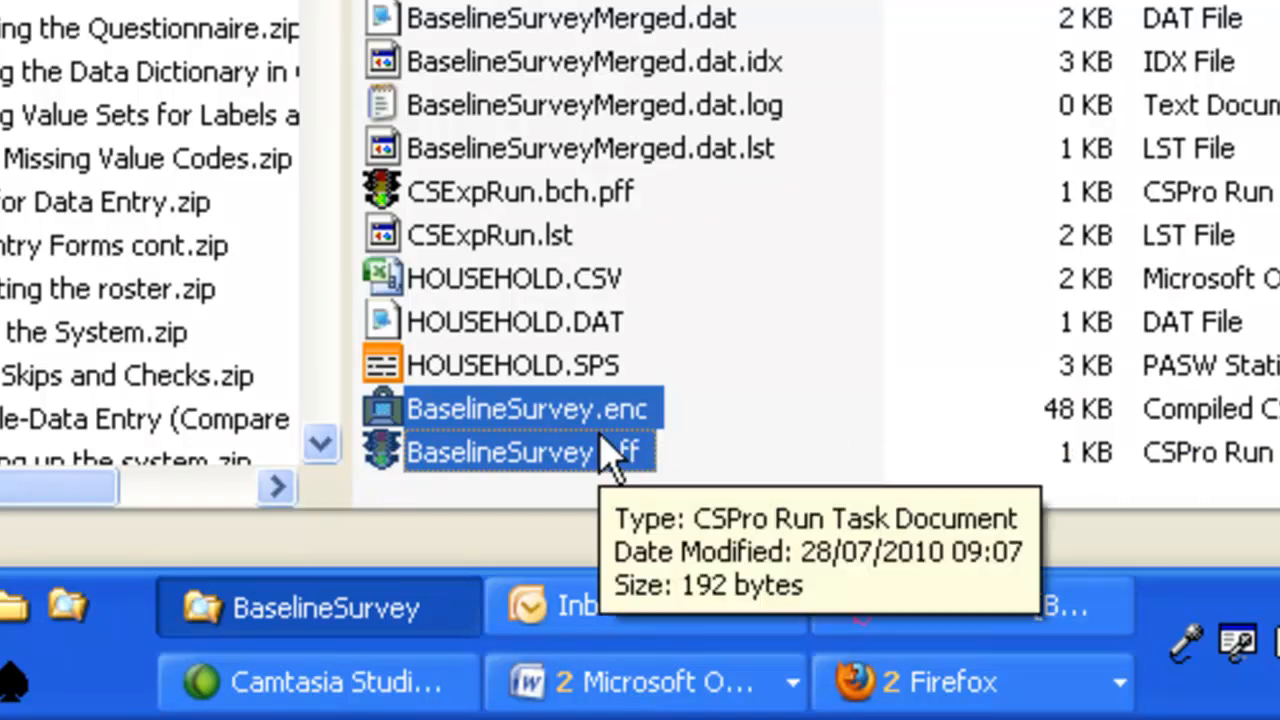
{"action": "double_click", "coordinate": [497, 451]}
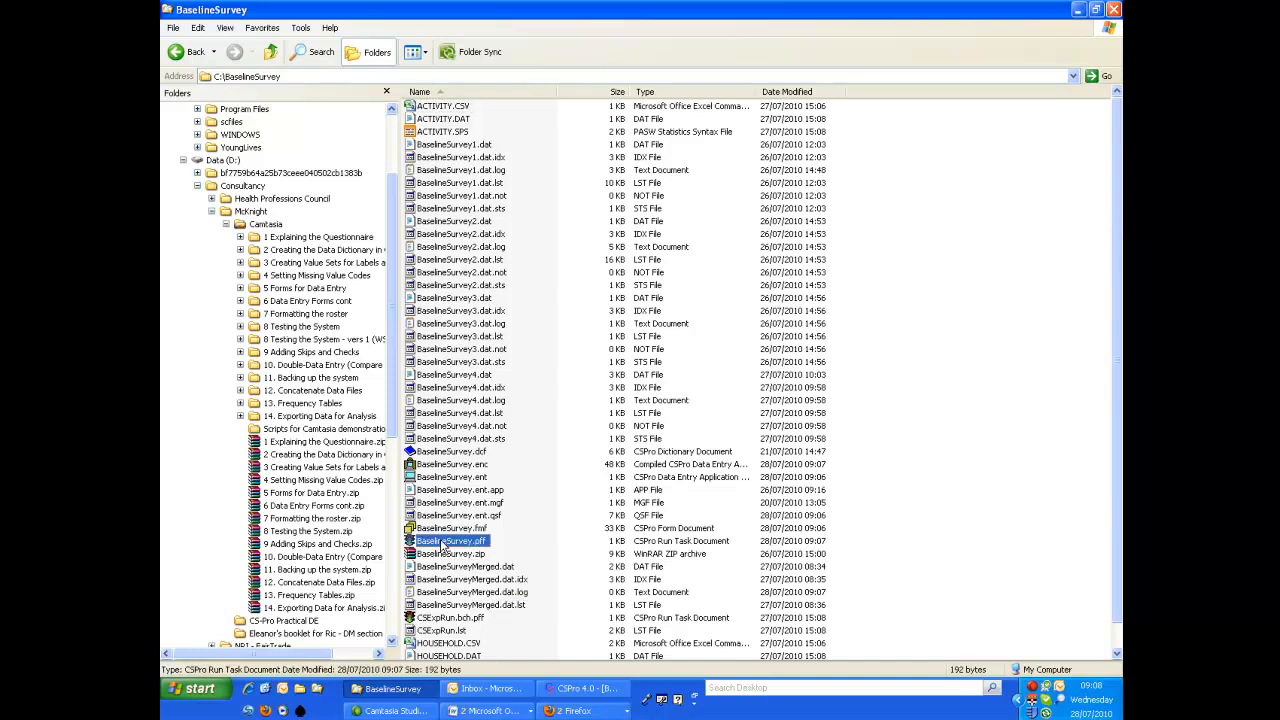
{"action": "scroll", "scroll_direction": "down", "scroll_amount": 3}
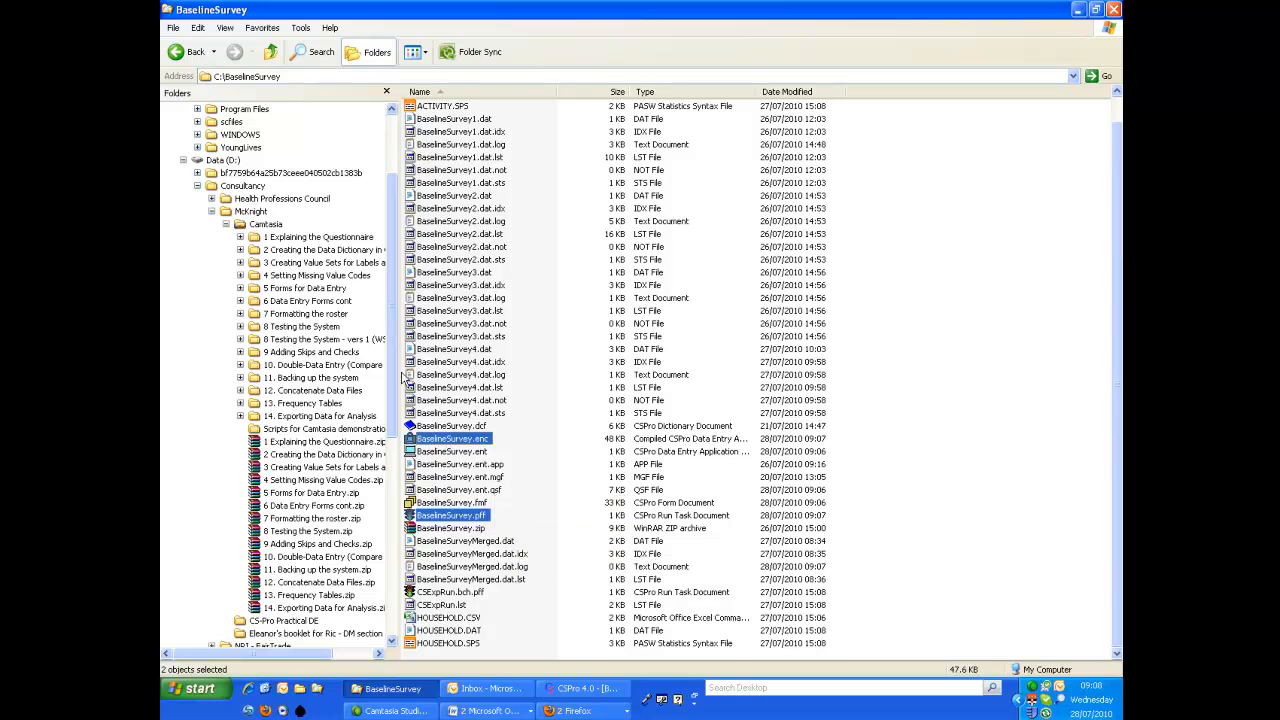
{"action": "scroll", "scroll_direction": "down", "scroll_amount": 3}
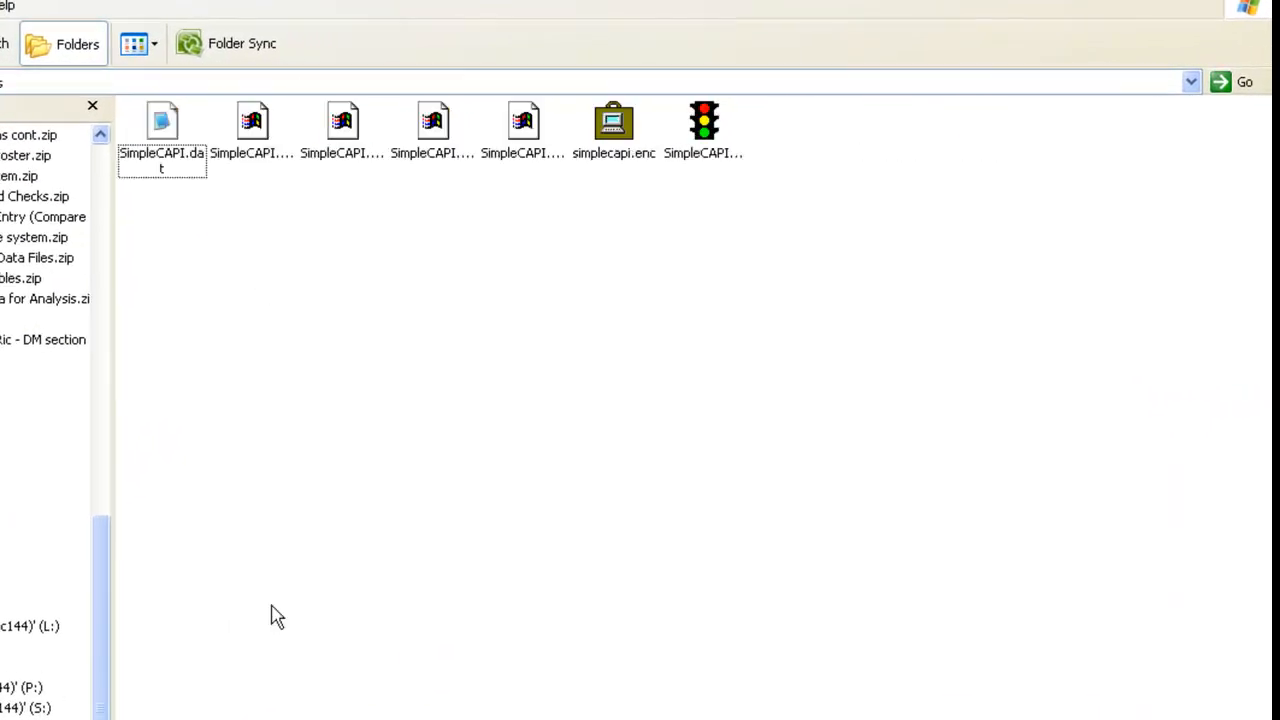
Paste BaselineSurvey.enc and BaselineSurvey.pff into the PDA folder and select the pasted .enc
{"action": "right_click", "coordinate": [278, 615]}
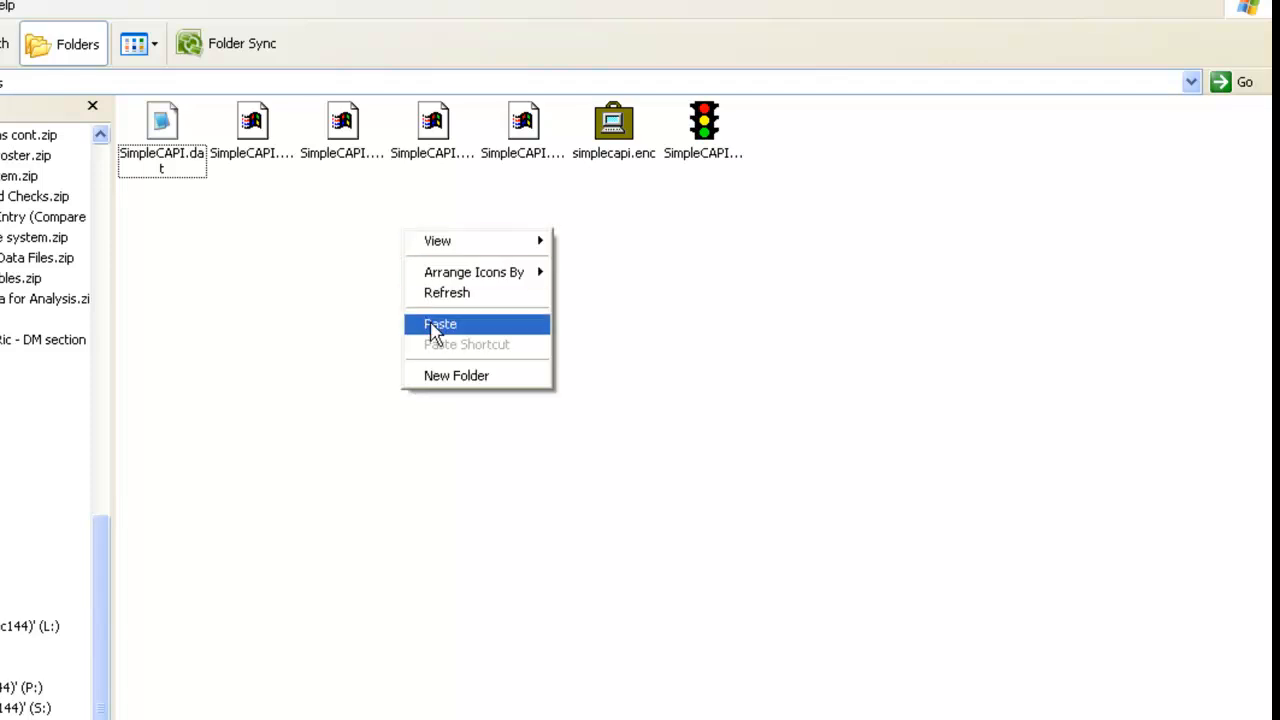
{"action": "left_click", "coordinate": [440, 323]}
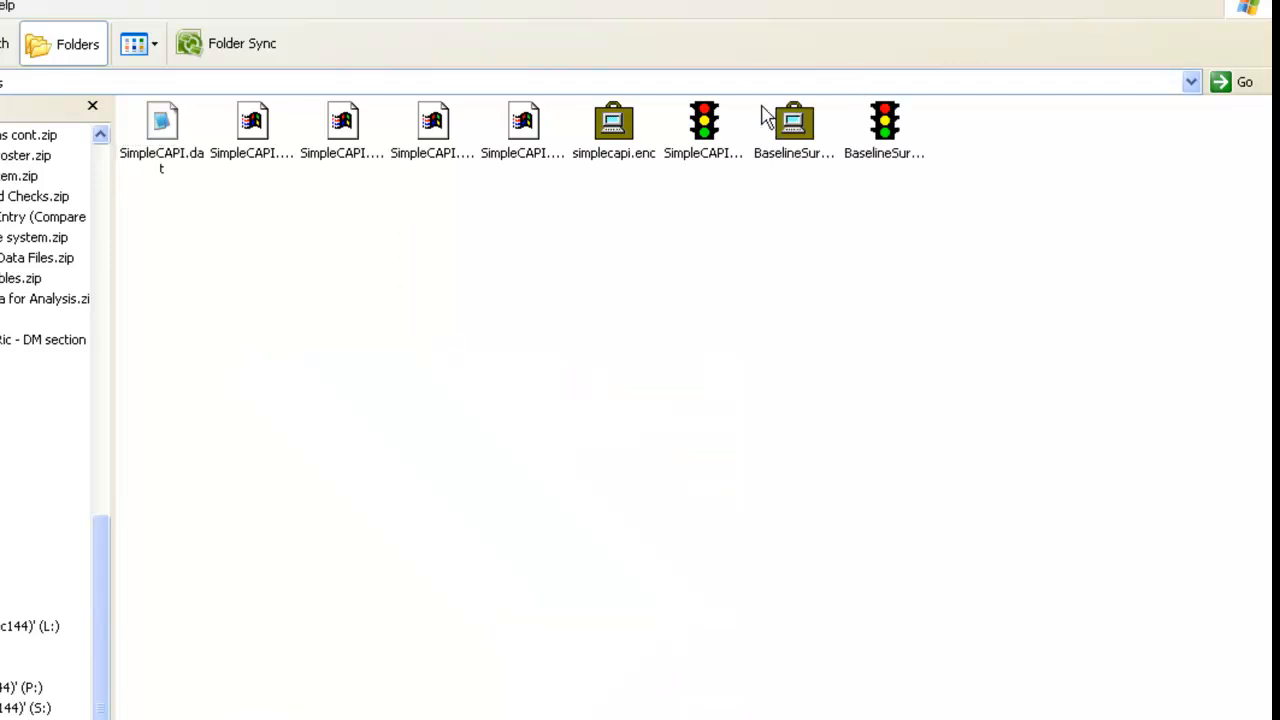
{"action": "left_click", "coordinate": [884, 120]}
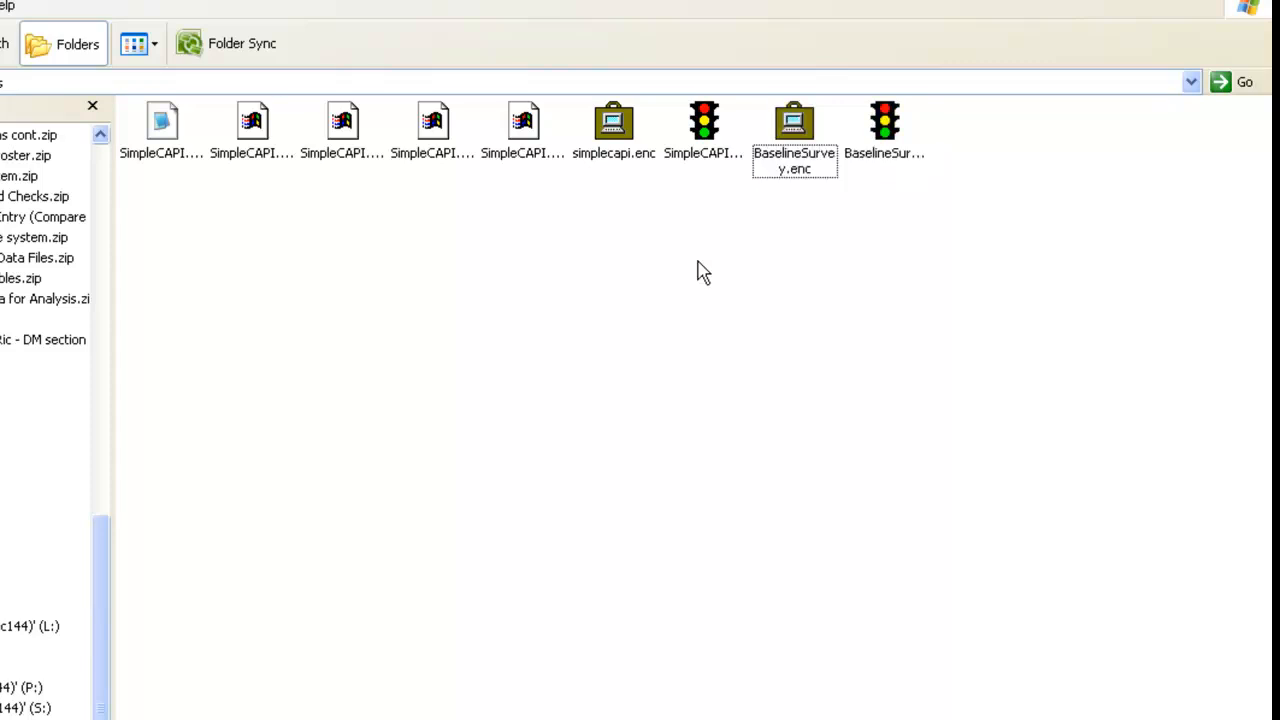
{"action": "double_click", "coordinate": [794, 120]}
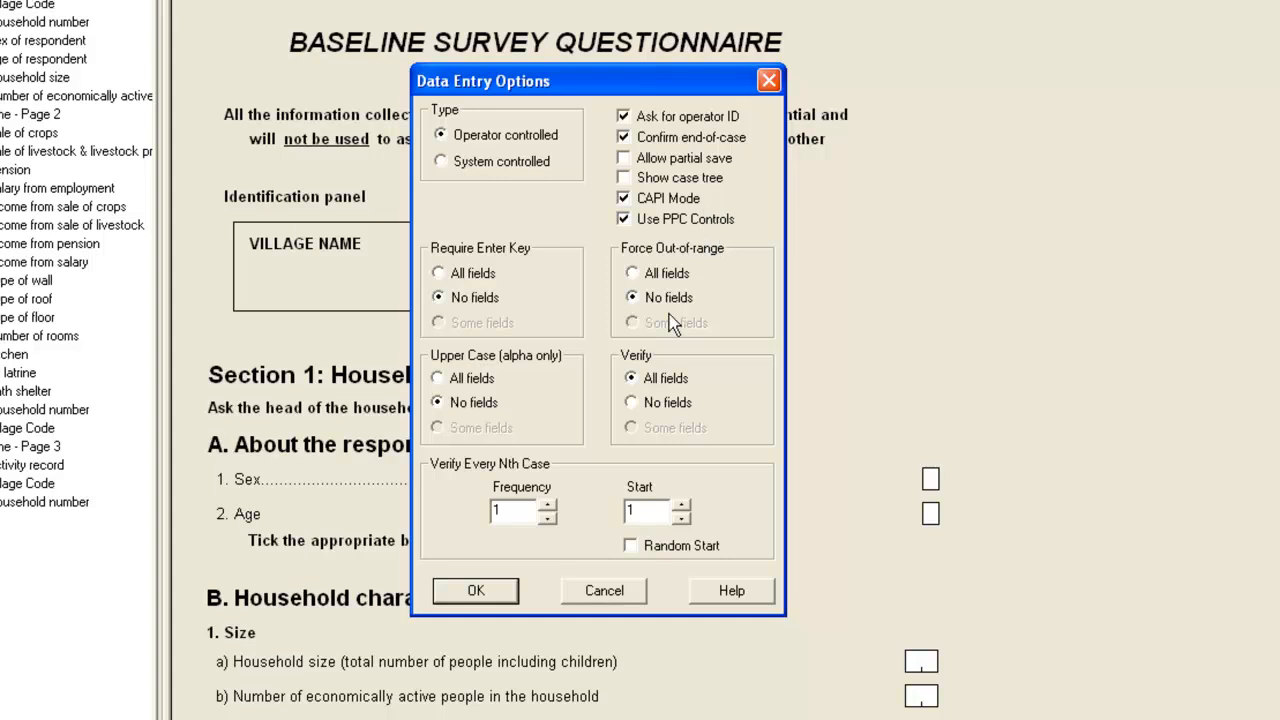
Confirm the CAPI data entry options and view Household number and Household size question texts
{"action": "left_click", "coordinate": [475, 590]}
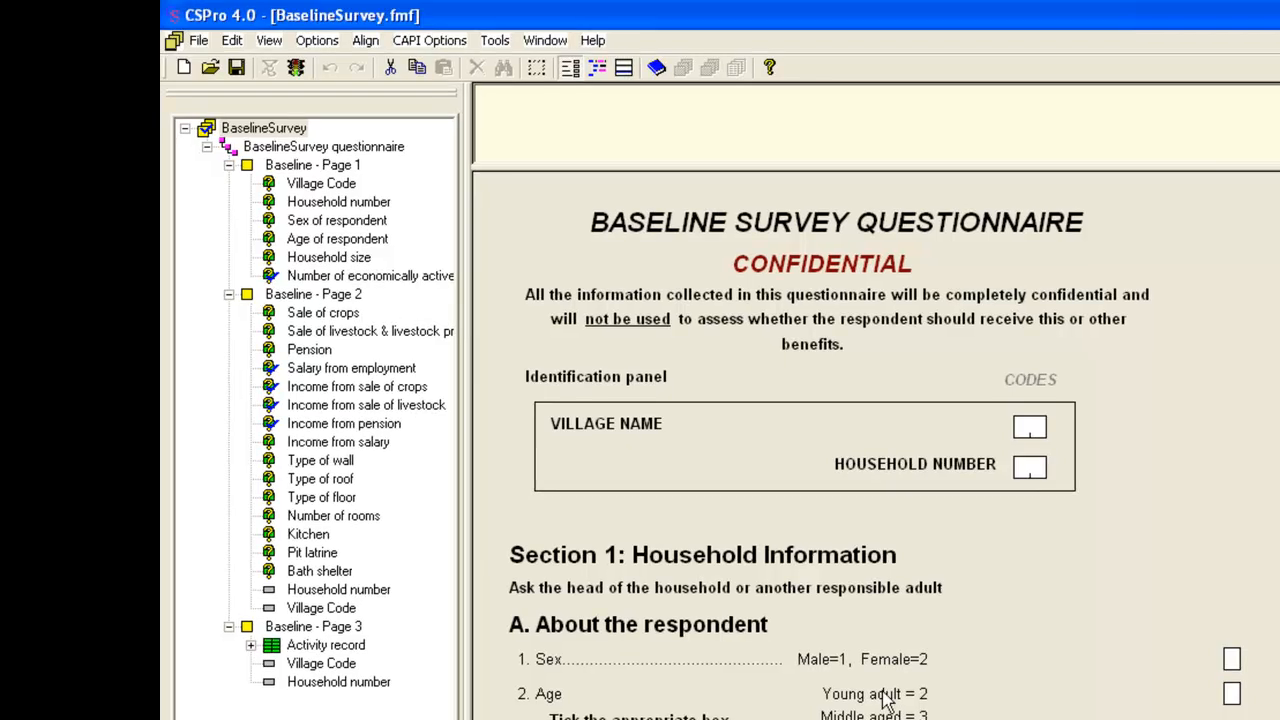
{"action": "left_click", "coordinate": [338, 201]}
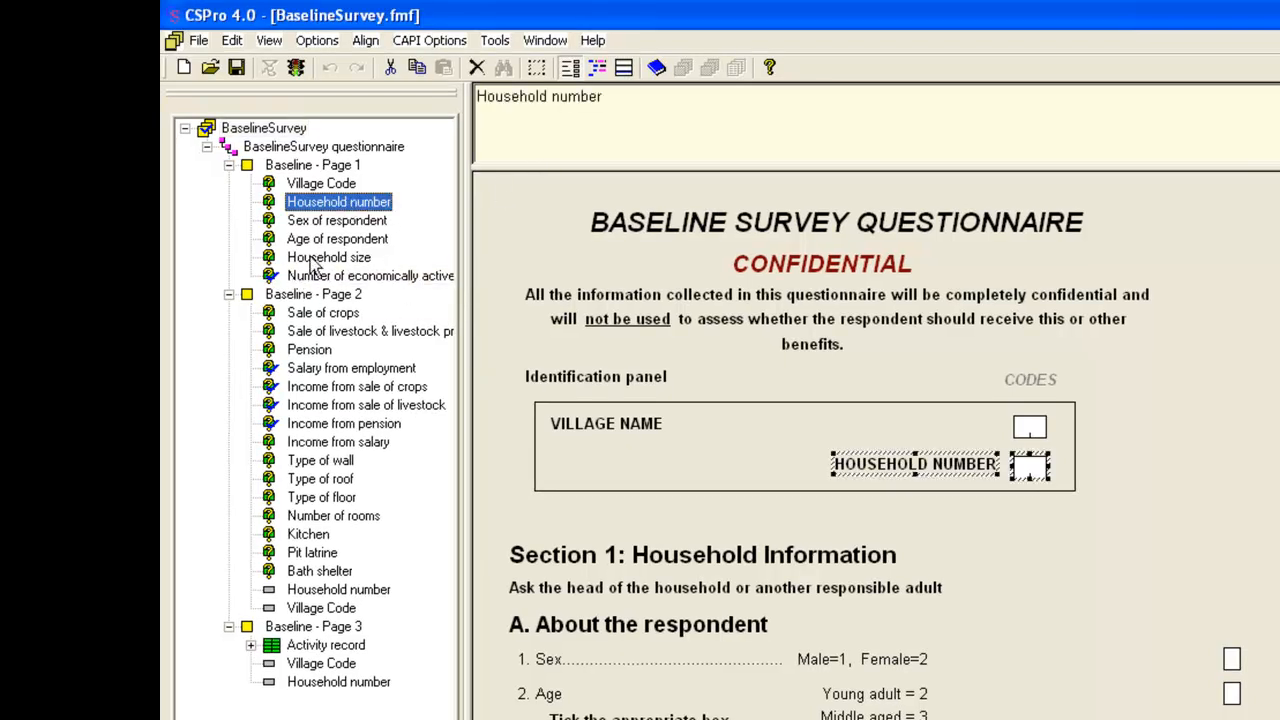
{"action": "left_click", "coordinate": [327, 257]}
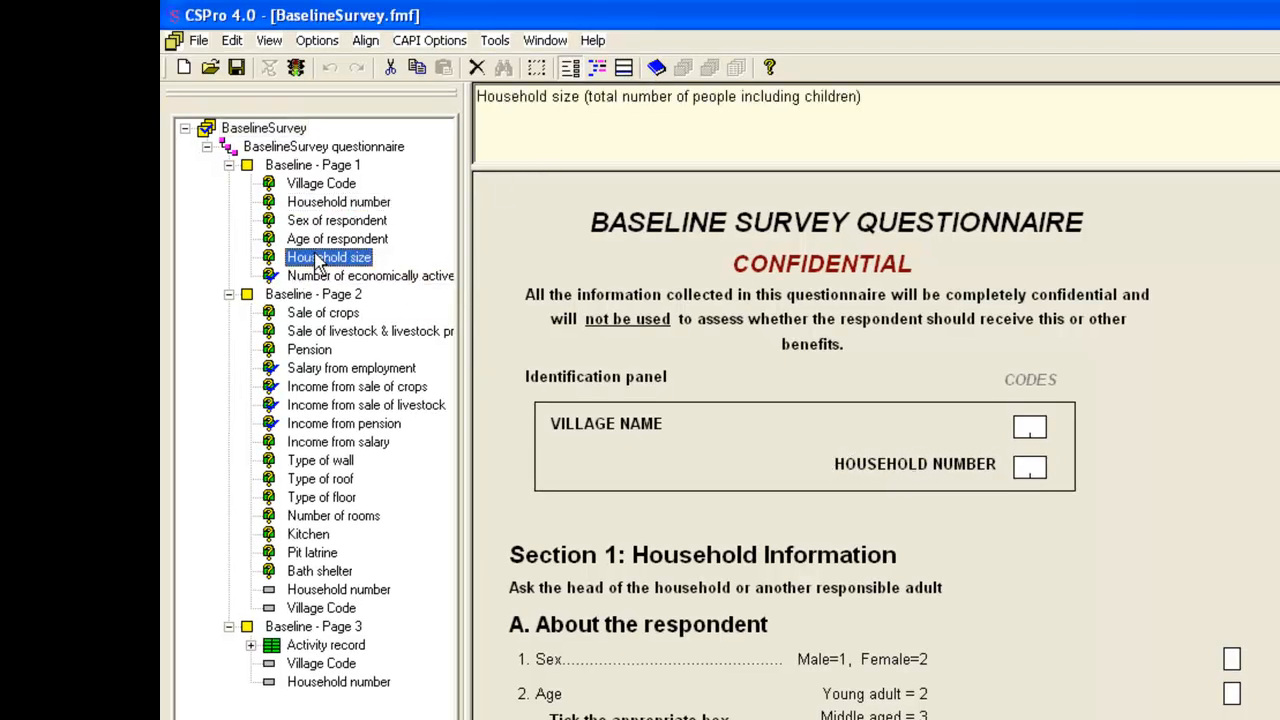
{"action": "left_click", "coordinate": [199, 40]}
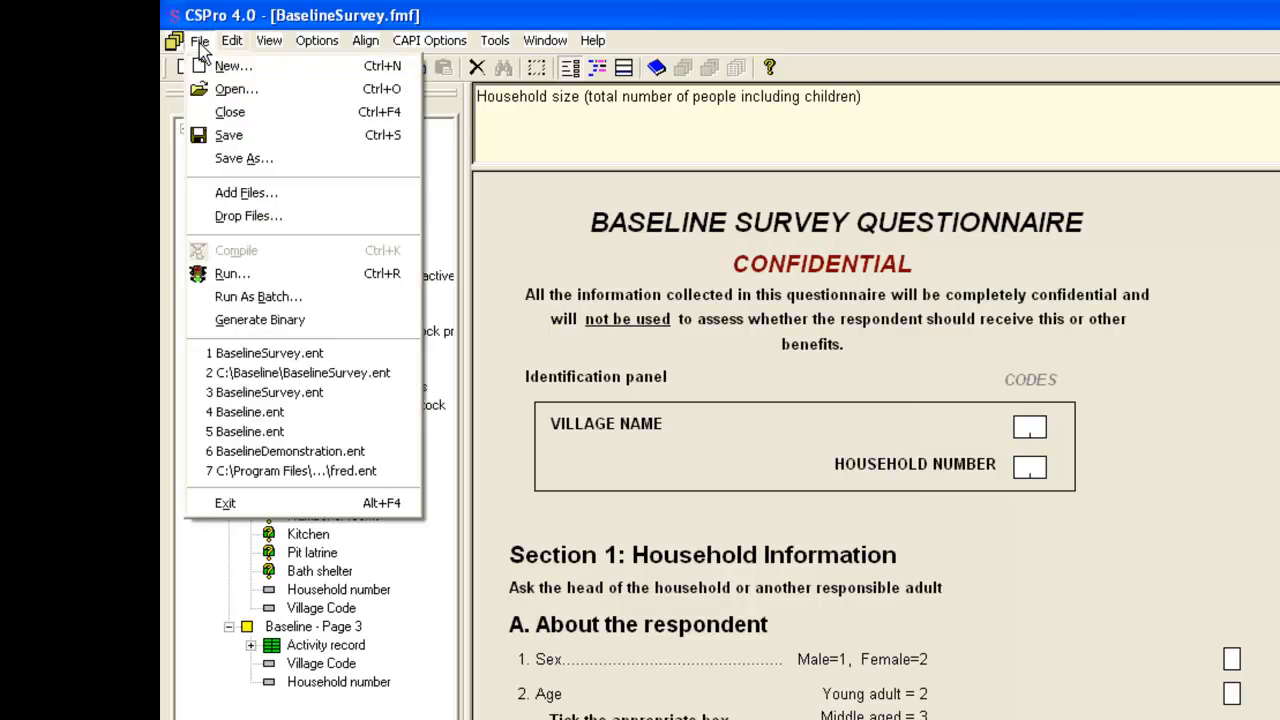
{"action": "mouse_move", "coordinate": [260, 320]}
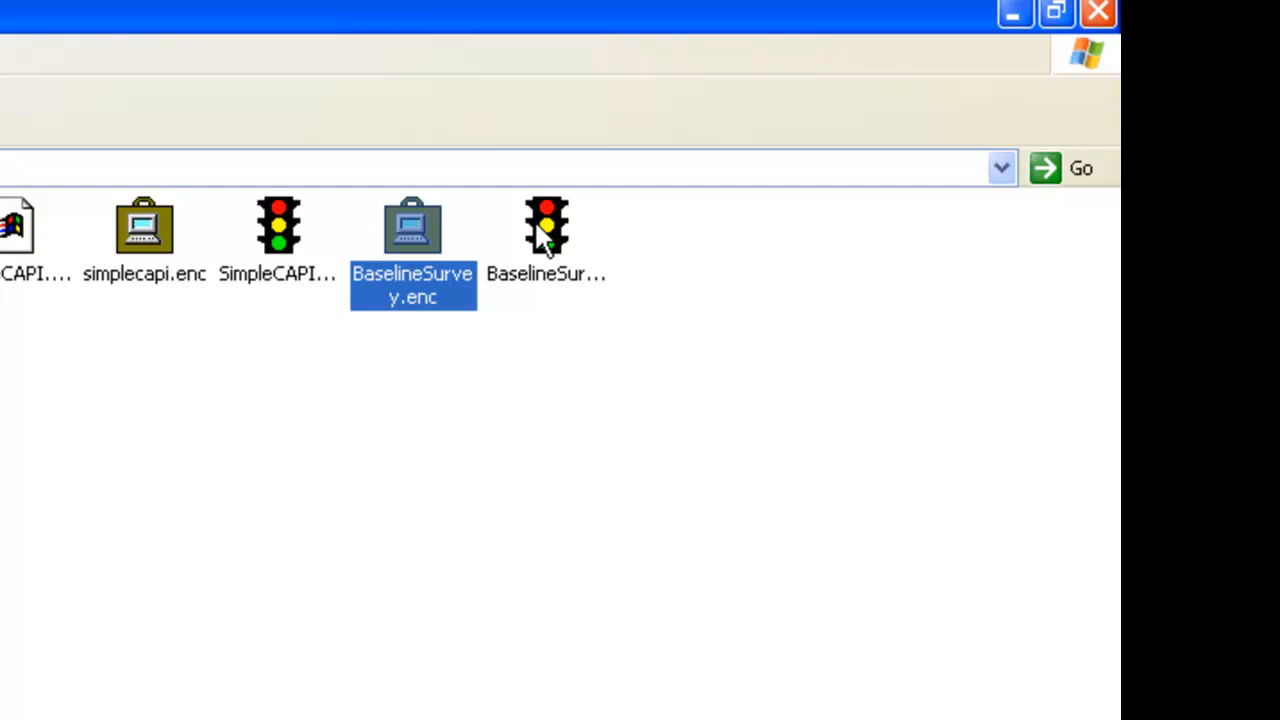
{"action": "left_click", "coordinate": [546, 225]}
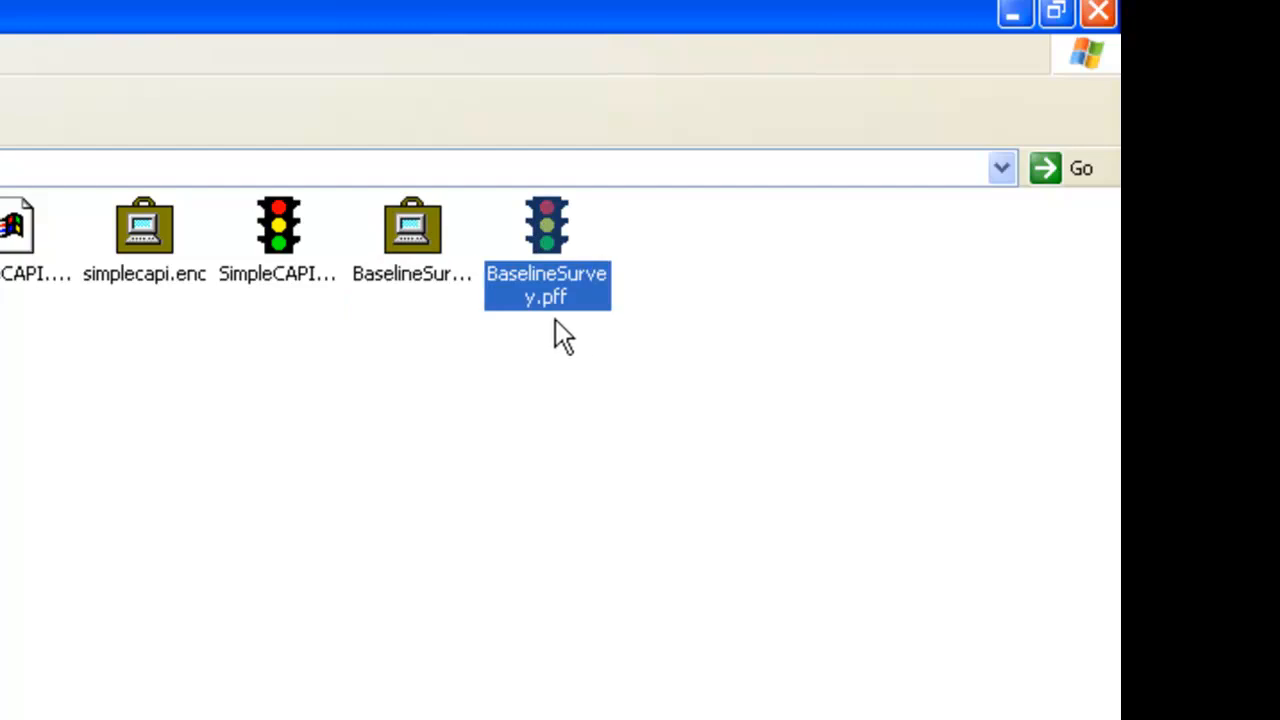